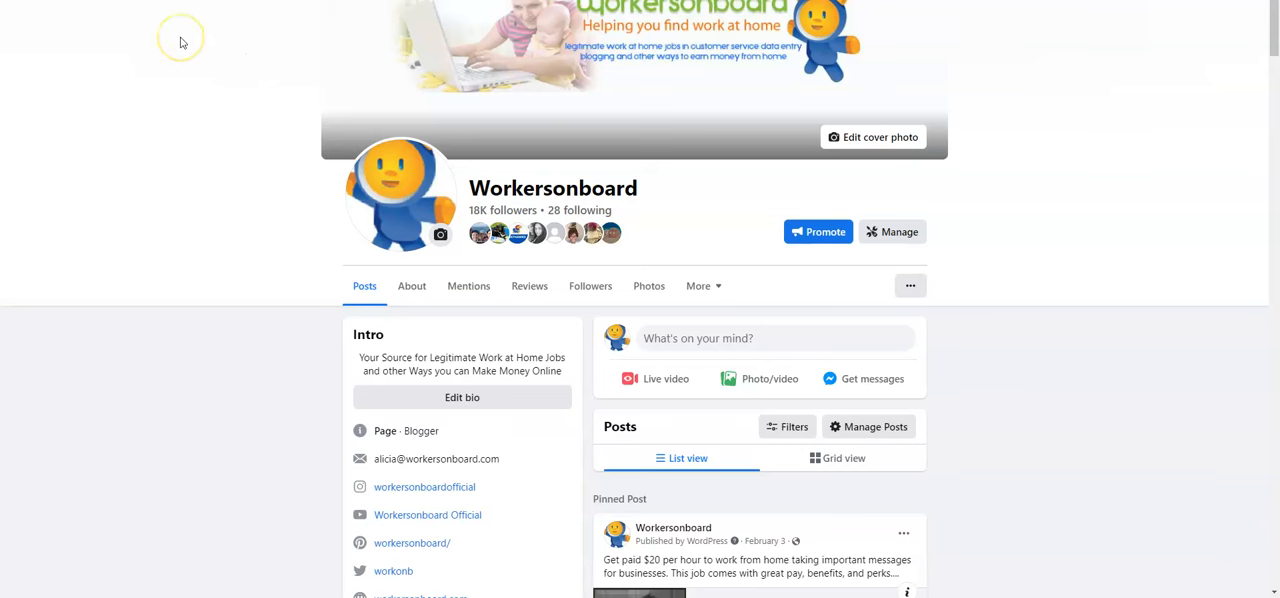
mouse_move(183, 42)
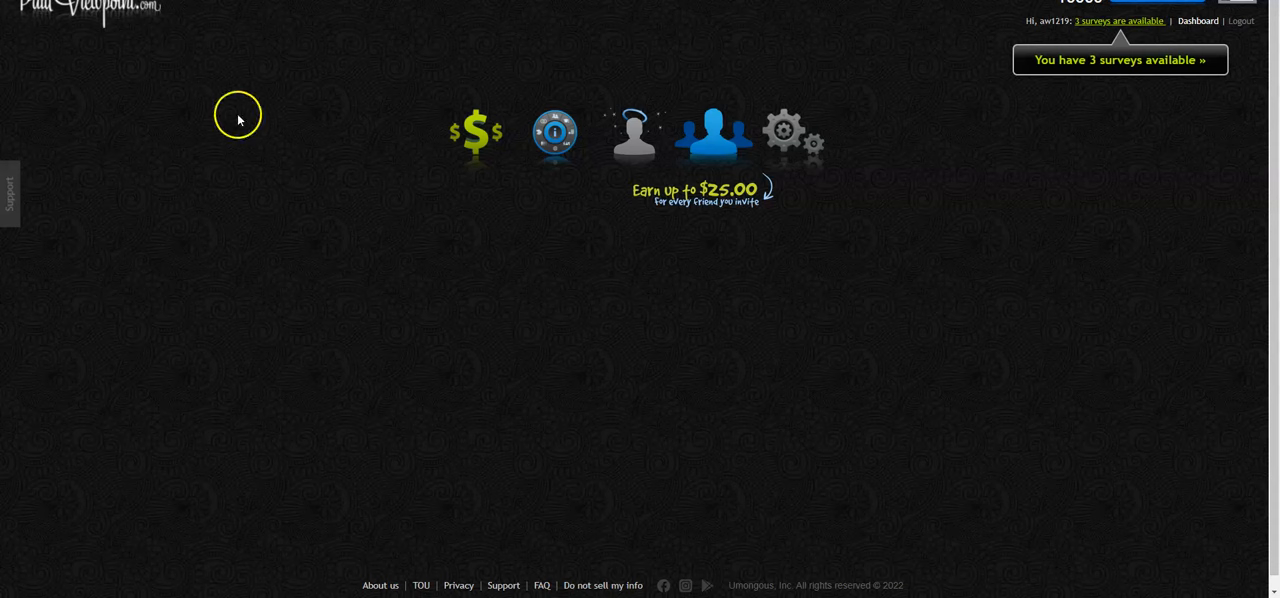
mouse_move(1100, 83)
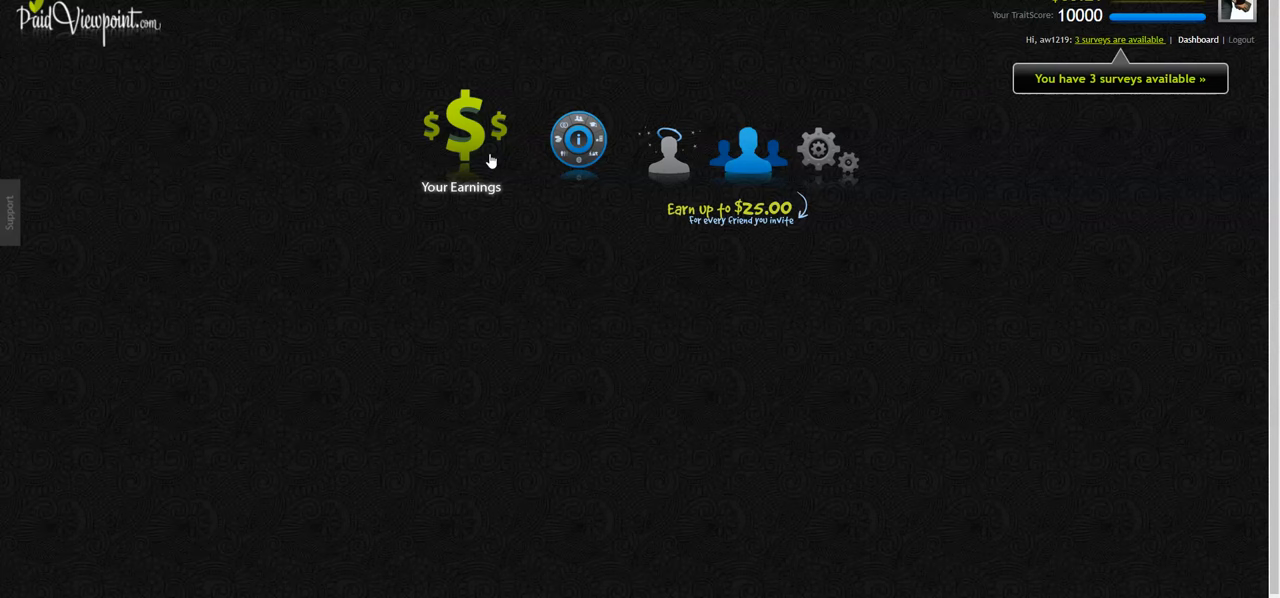
Go to the Your Earnings page and scroll down to the Walmart gift card reward options.
left_click(461, 130)
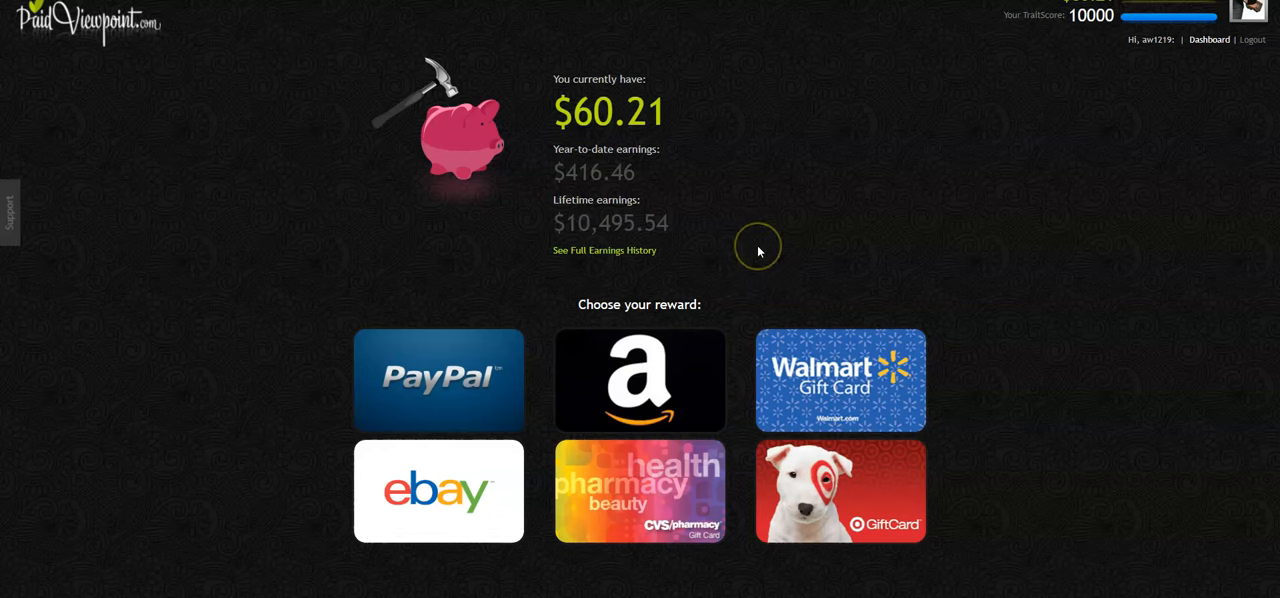
mouse_move(758, 251)
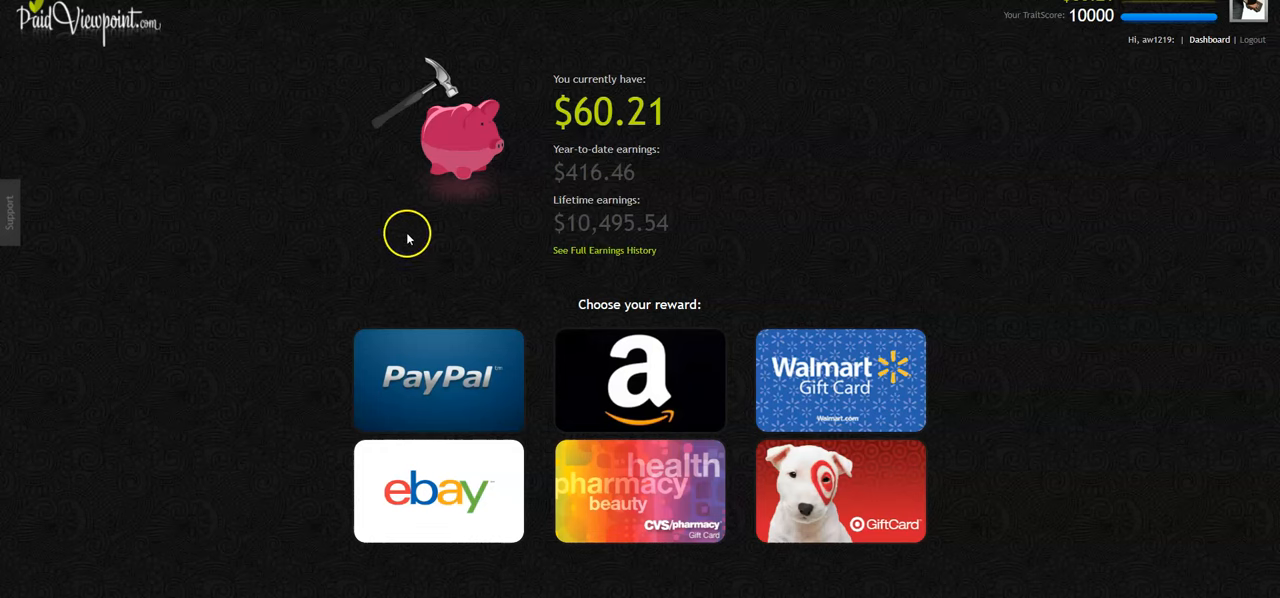
mouse_move(617, 190)
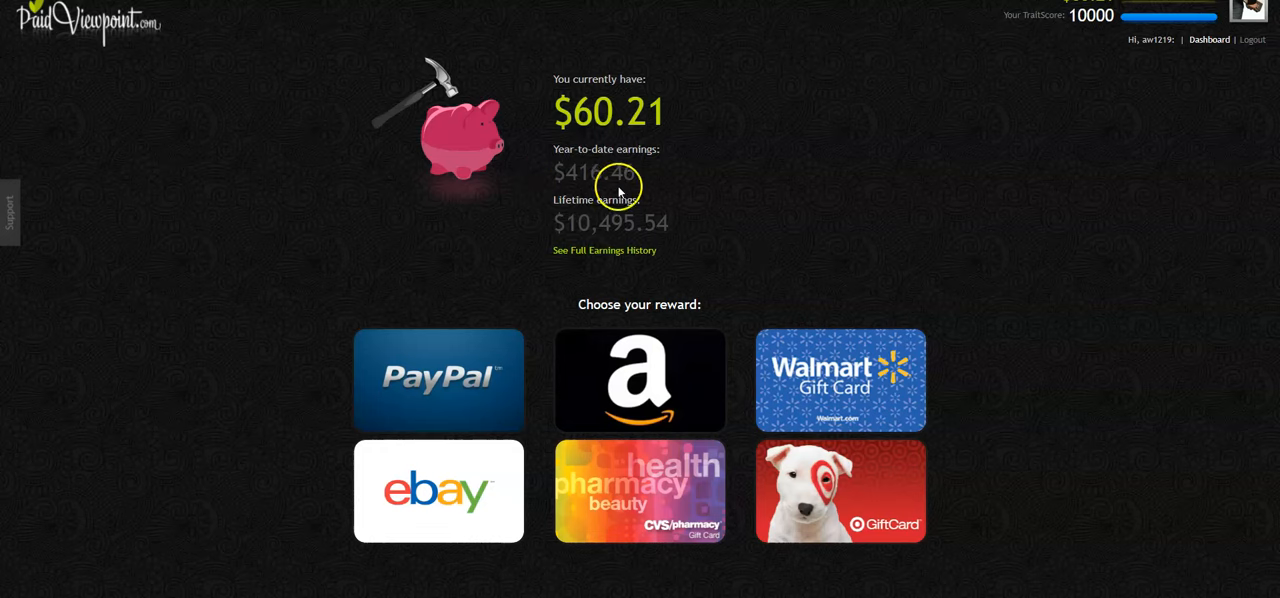
scroll("down", 3)
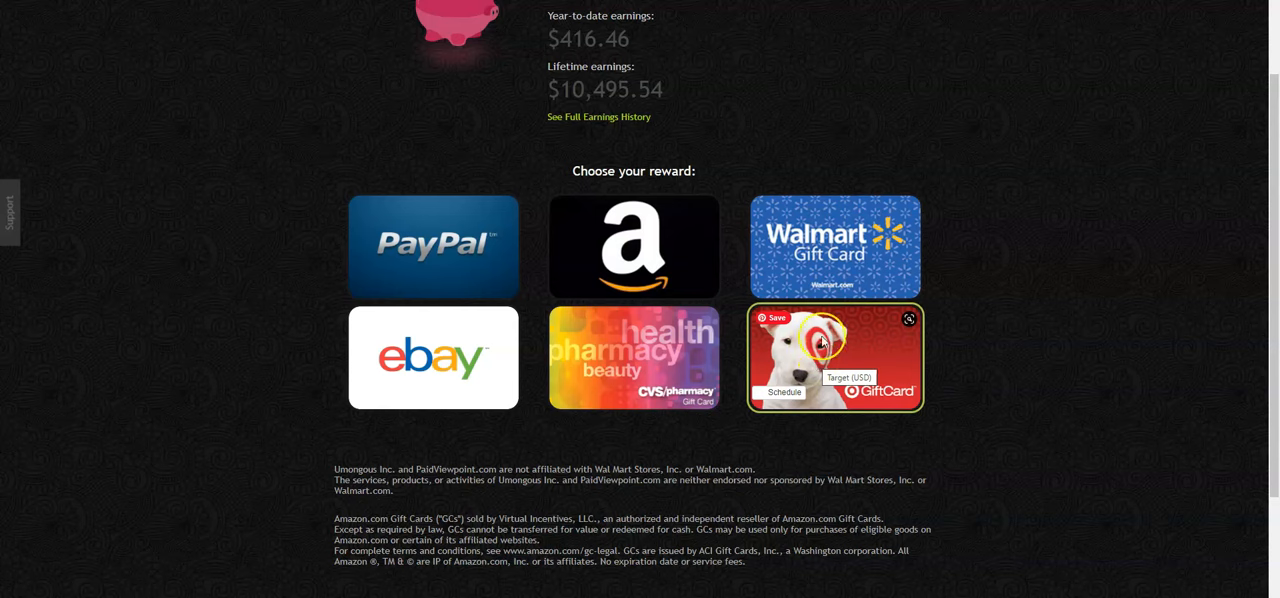
mouse_move(1021, 361)
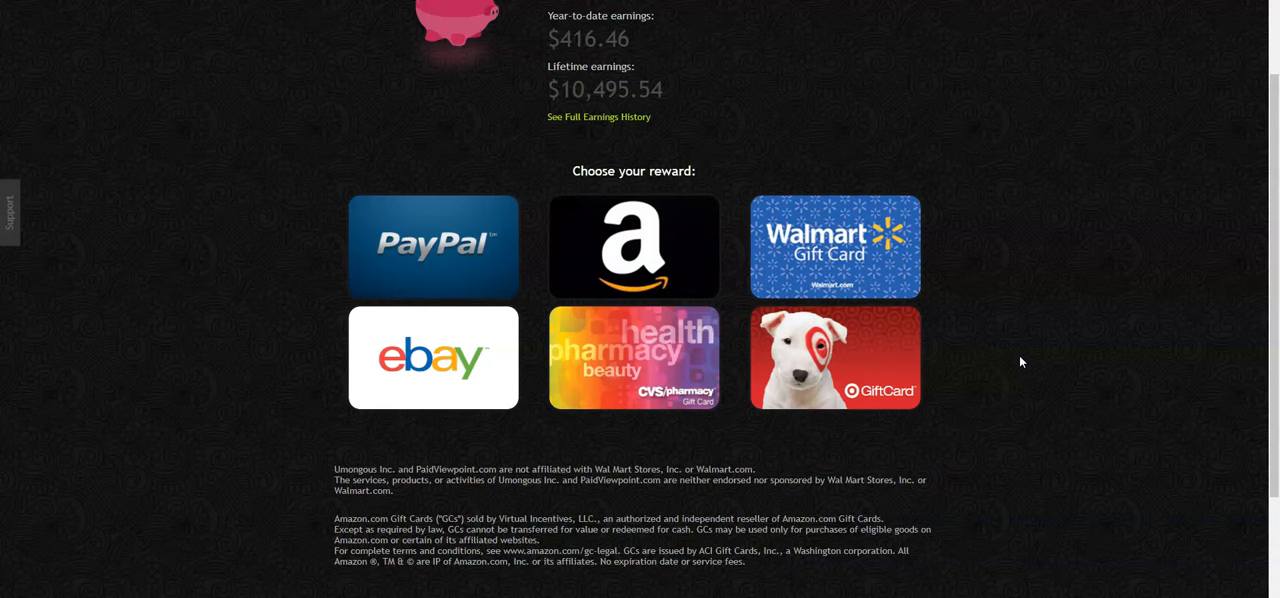
mouse_move(996, 341)
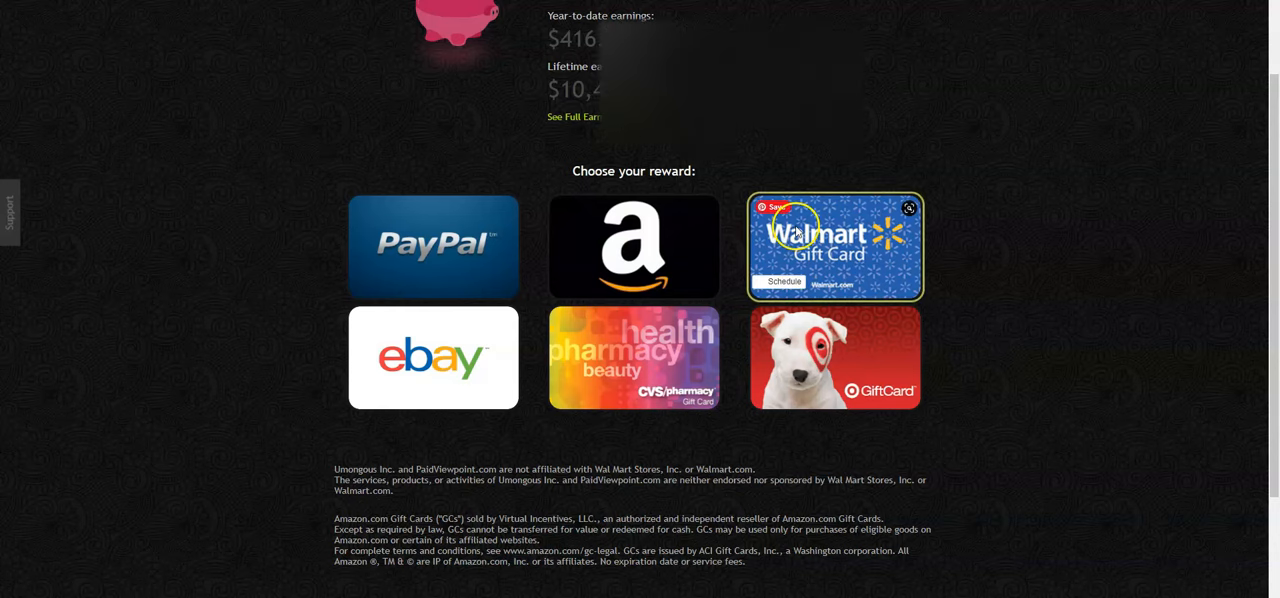
mouse_move(820, 245)
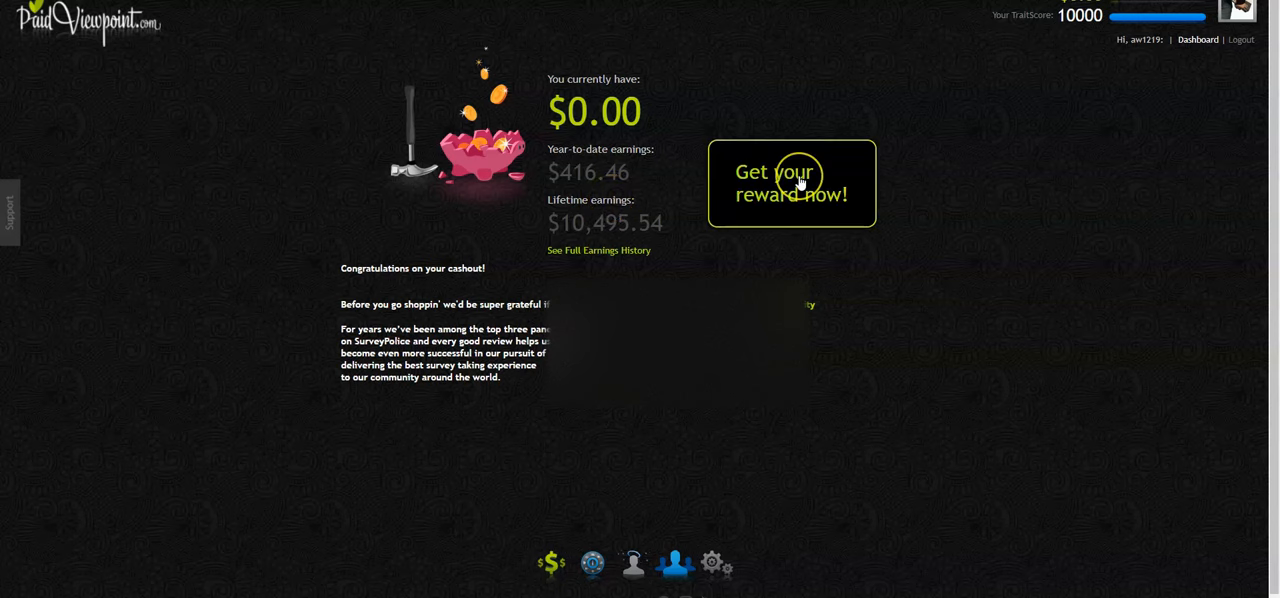
Claim and activate the $60.21 Walmart eGift card, then view the card page.
left_click(791, 183)
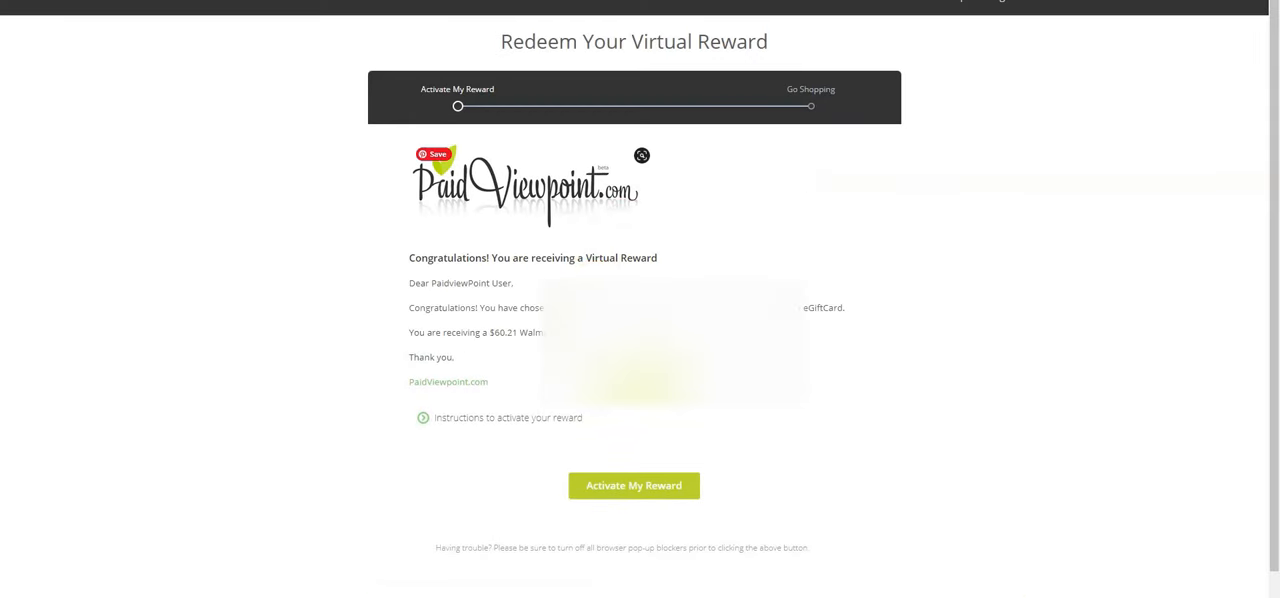
left_click(634, 485)
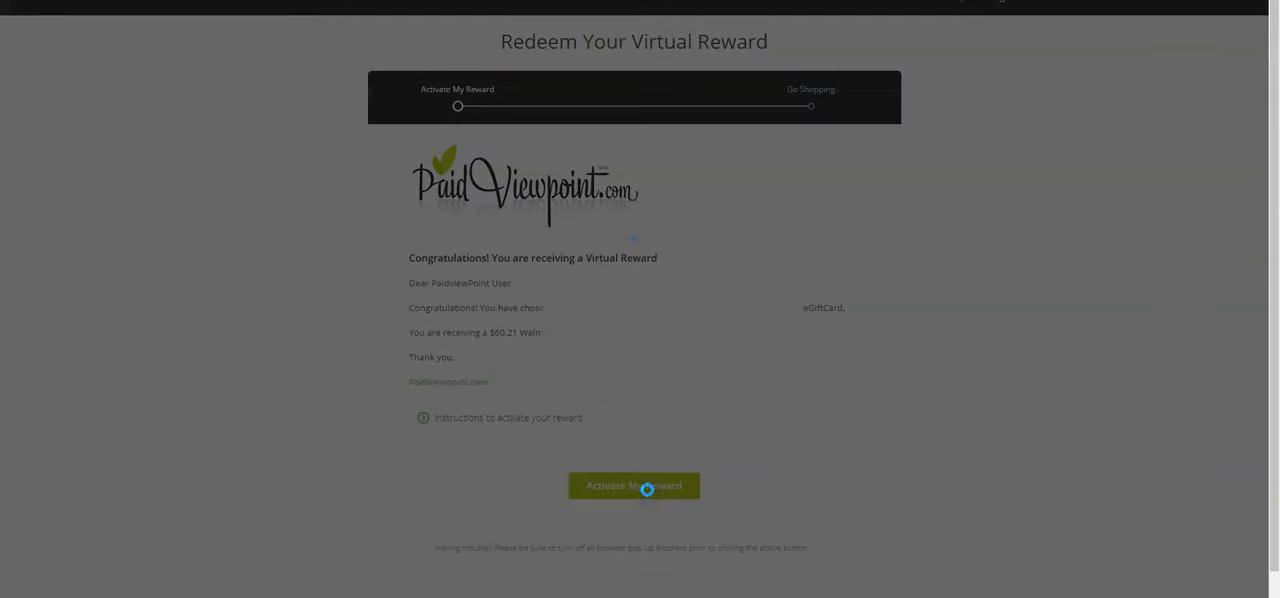
left_click(634, 486)
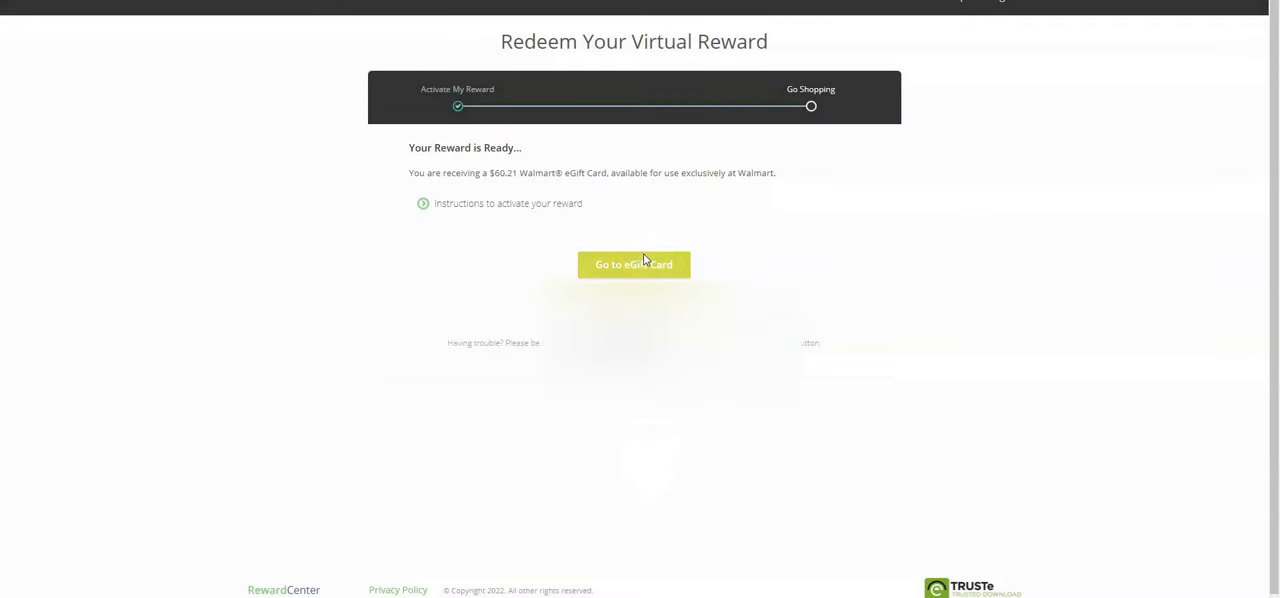
left_click(633, 265)
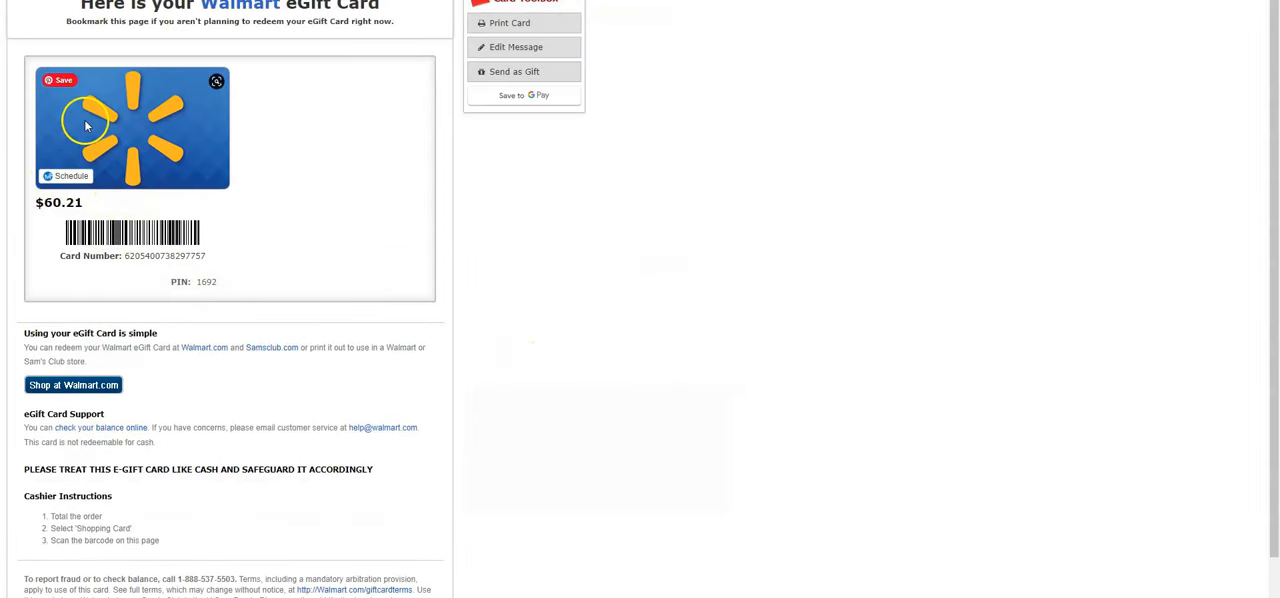
scroll("down", 3)
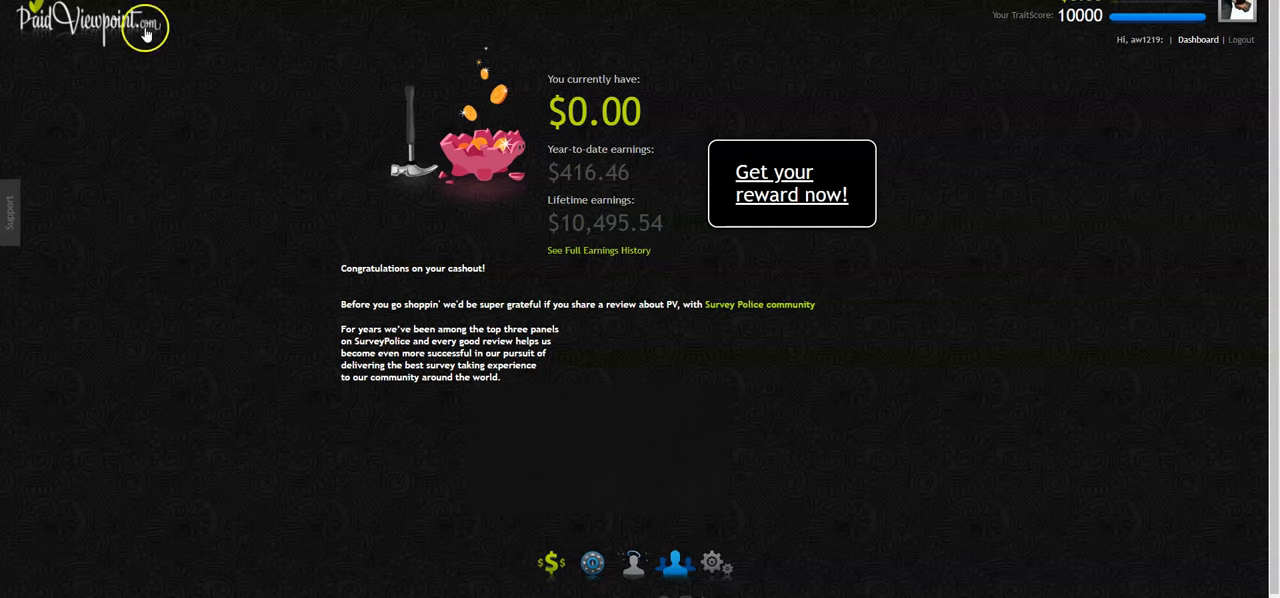
mouse_move(312, 215)
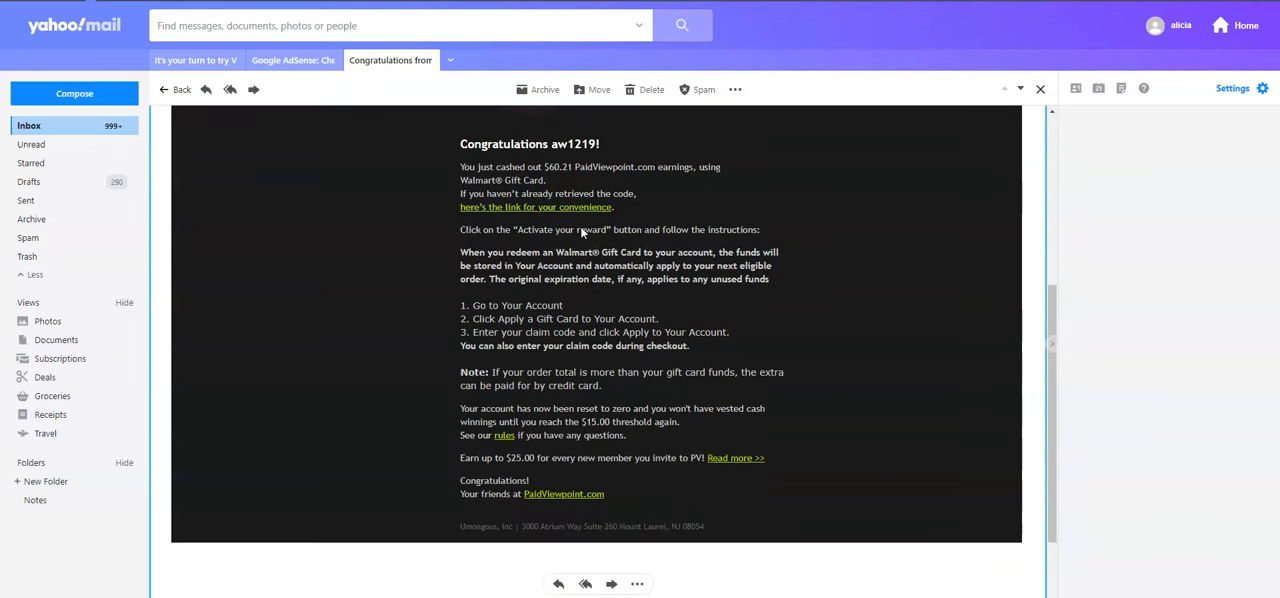
Open the PaidViewpoint Congratulations cashout email in Yahoo Mail.
left_click(176, 89)
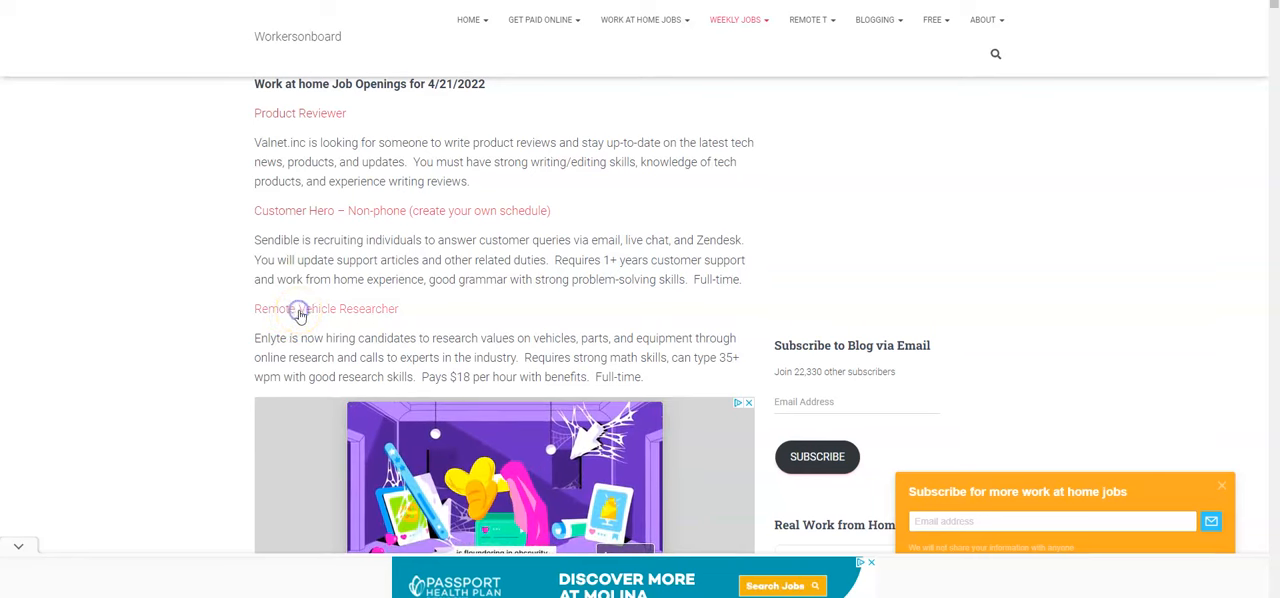
Open the Remote Vehicle Researcher link and read the Enlyte $18/hour Auto Appraiser posting.
left_click(326, 308)
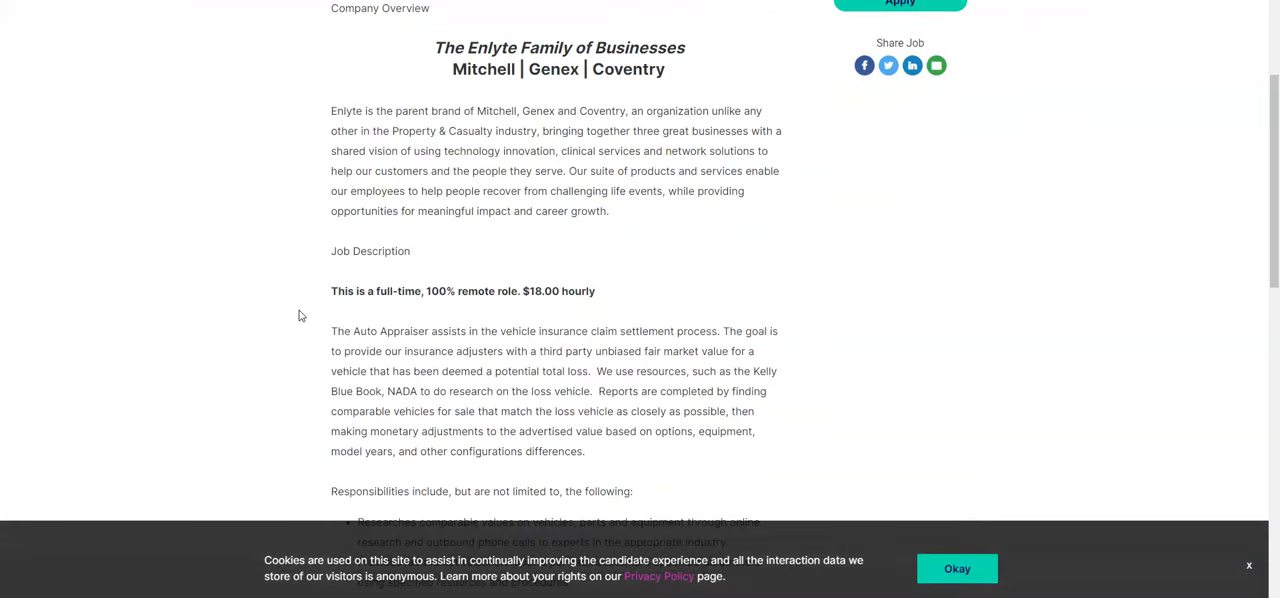
scroll("down", 3)
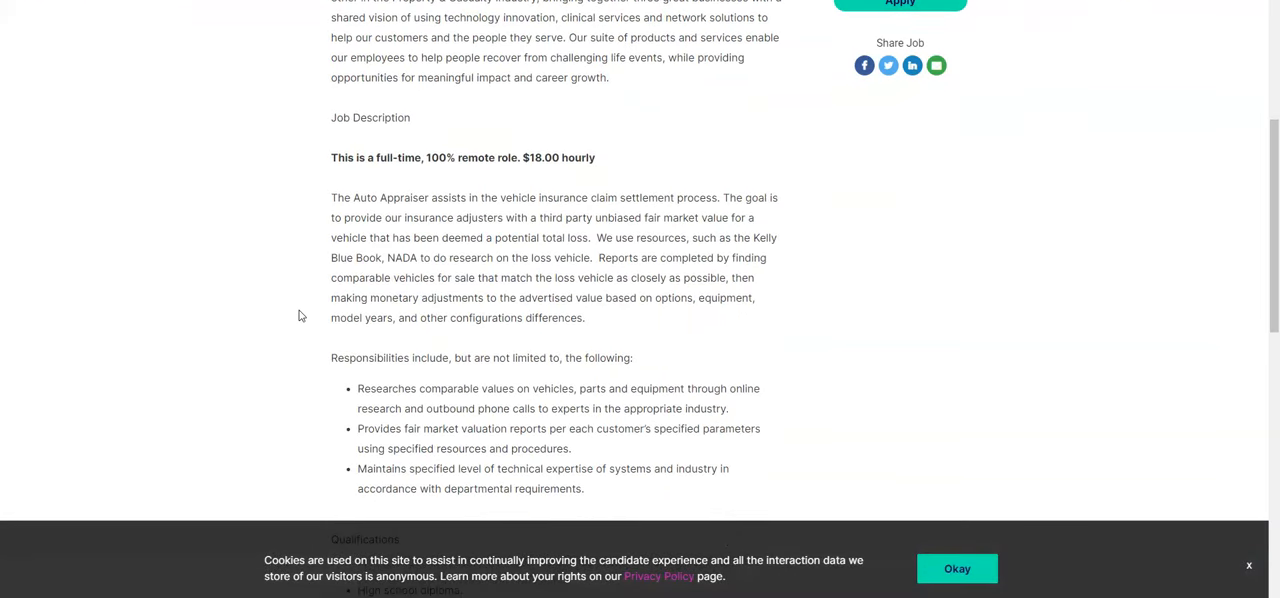
scroll("down", 3)
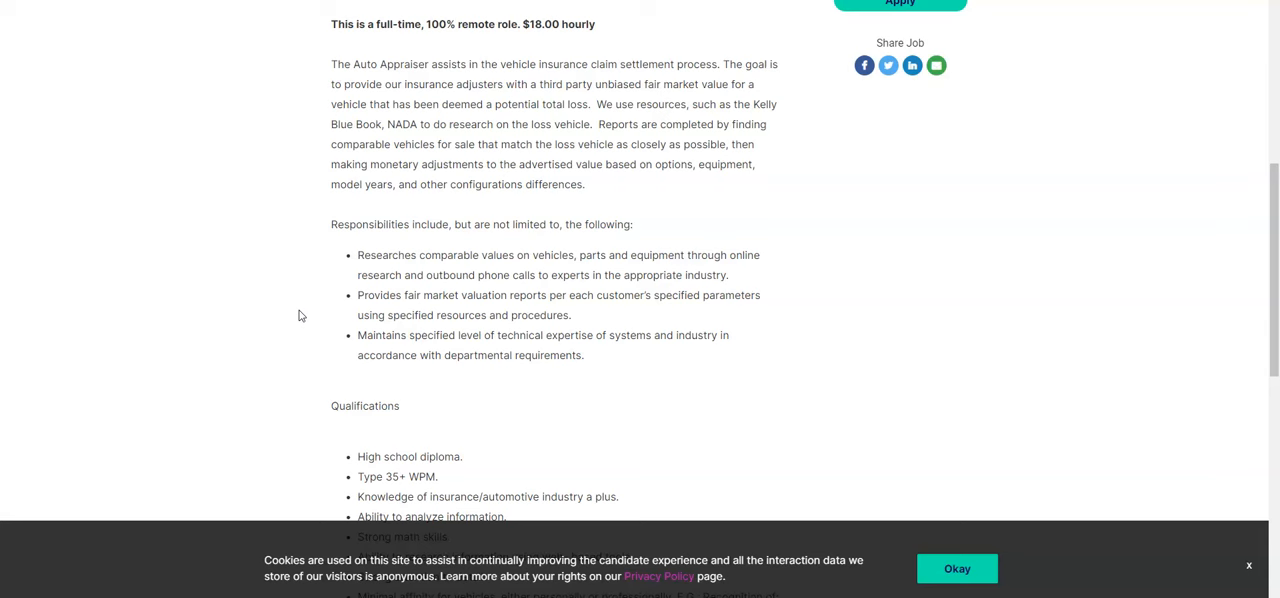
scroll("down", 3)
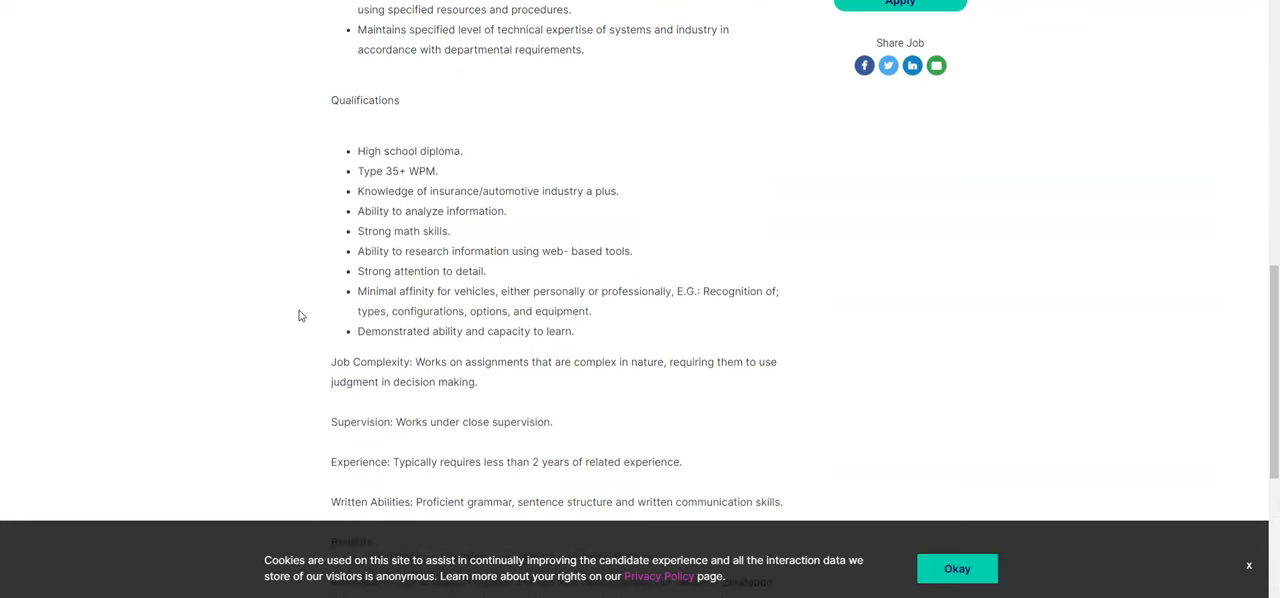
scroll("down", 3)
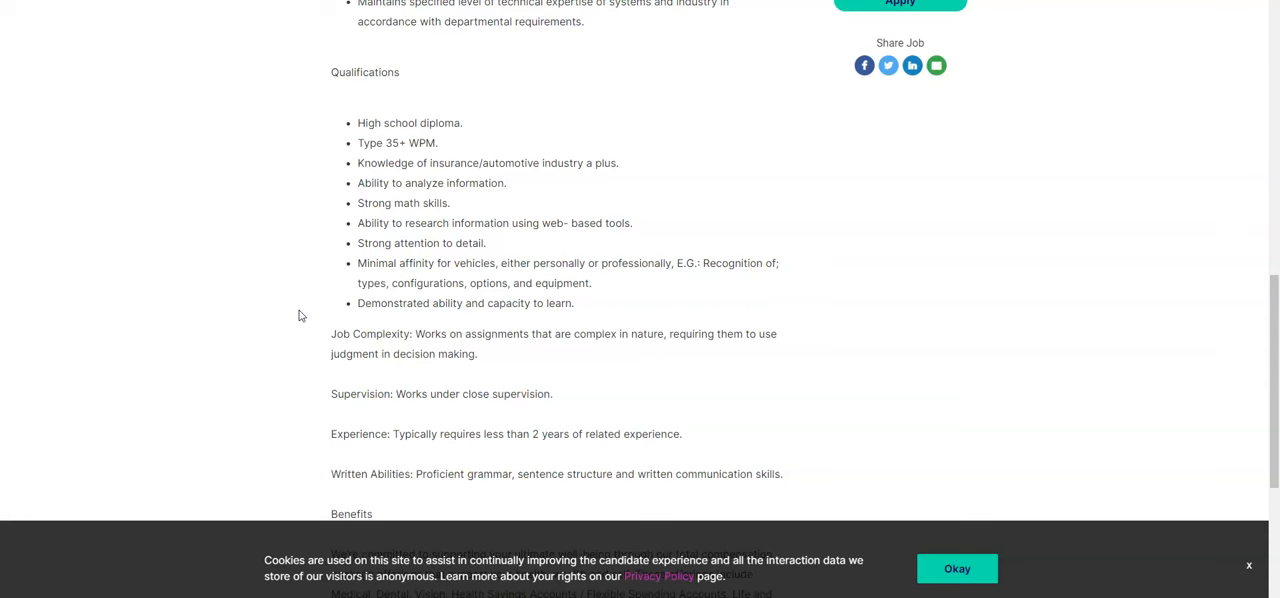
scroll("down", 3)
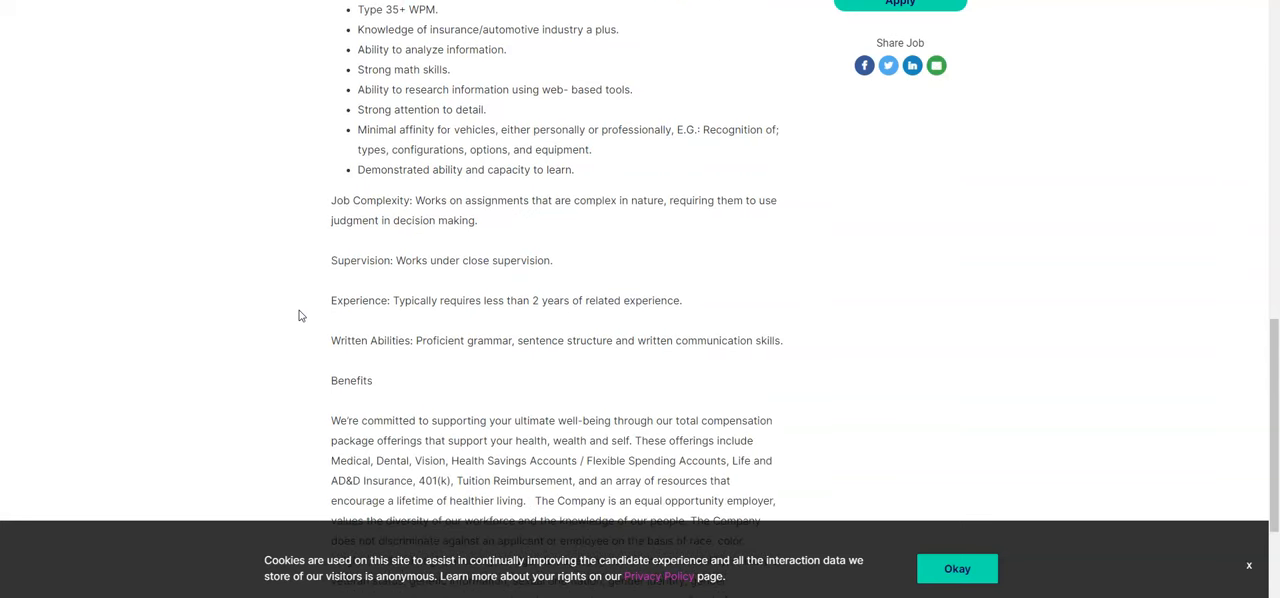
scroll("down", 3)
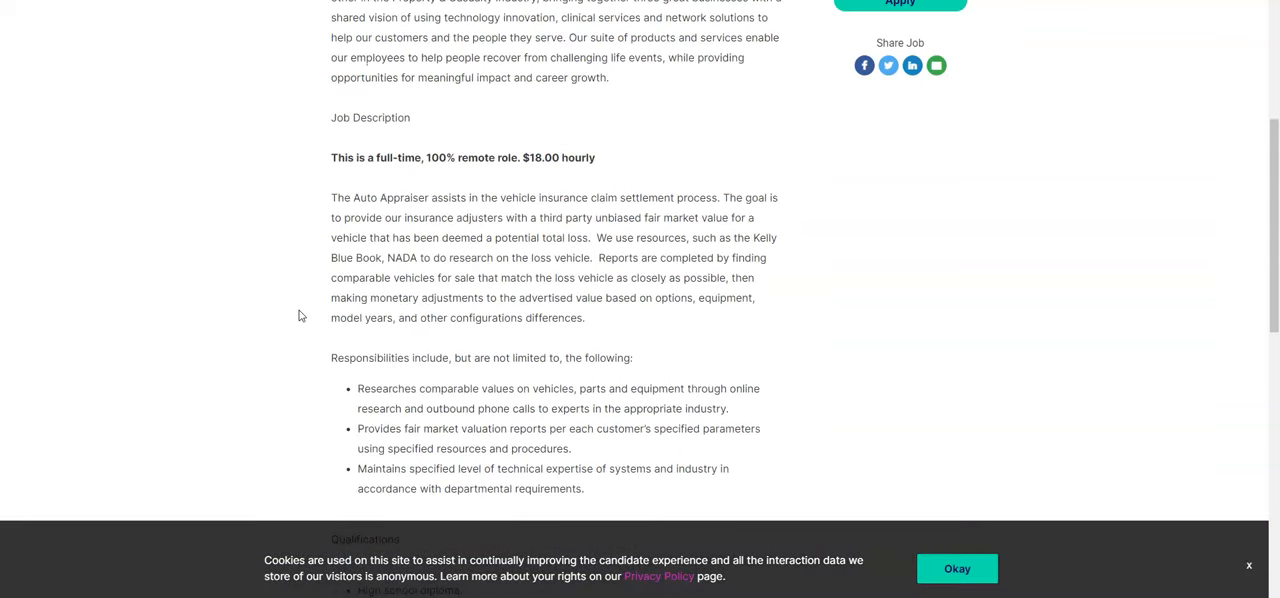
scroll("down", 3)
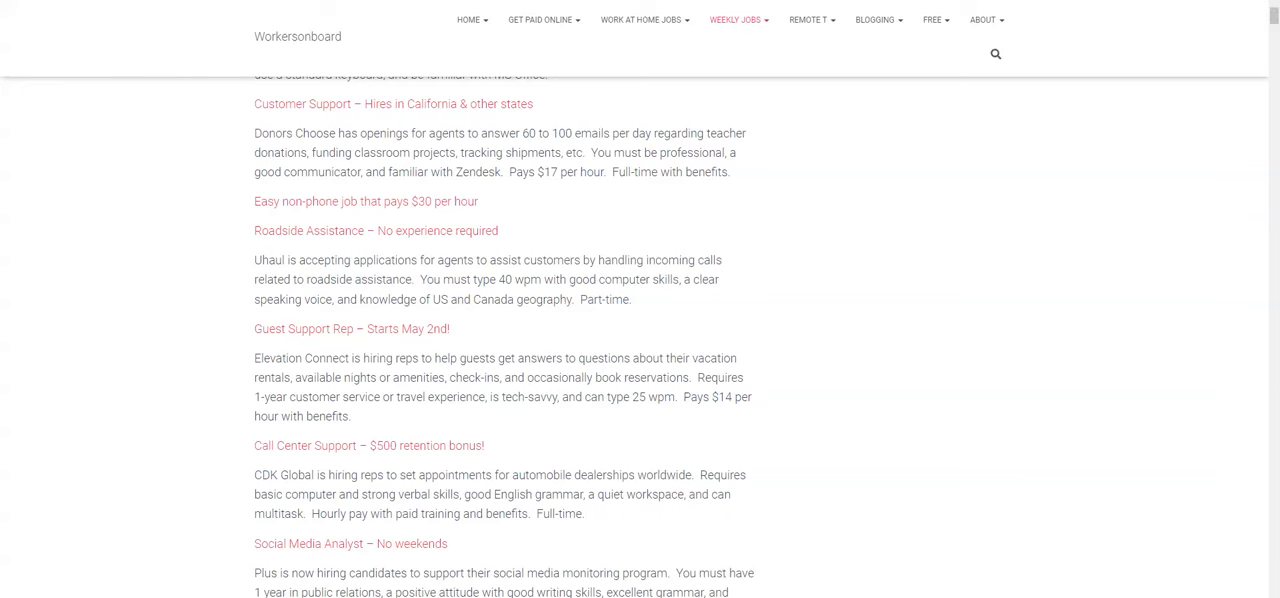
mouse_move(194, 247)
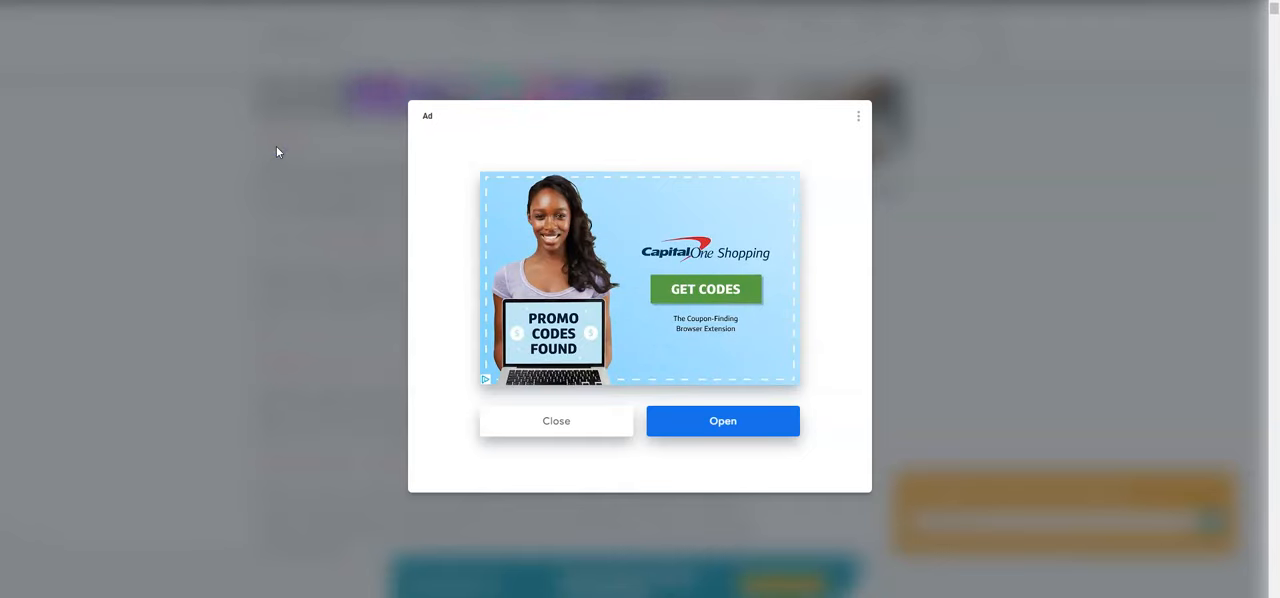
Close the Capital One Shopping interstitial ad.
left_click(543, 421)
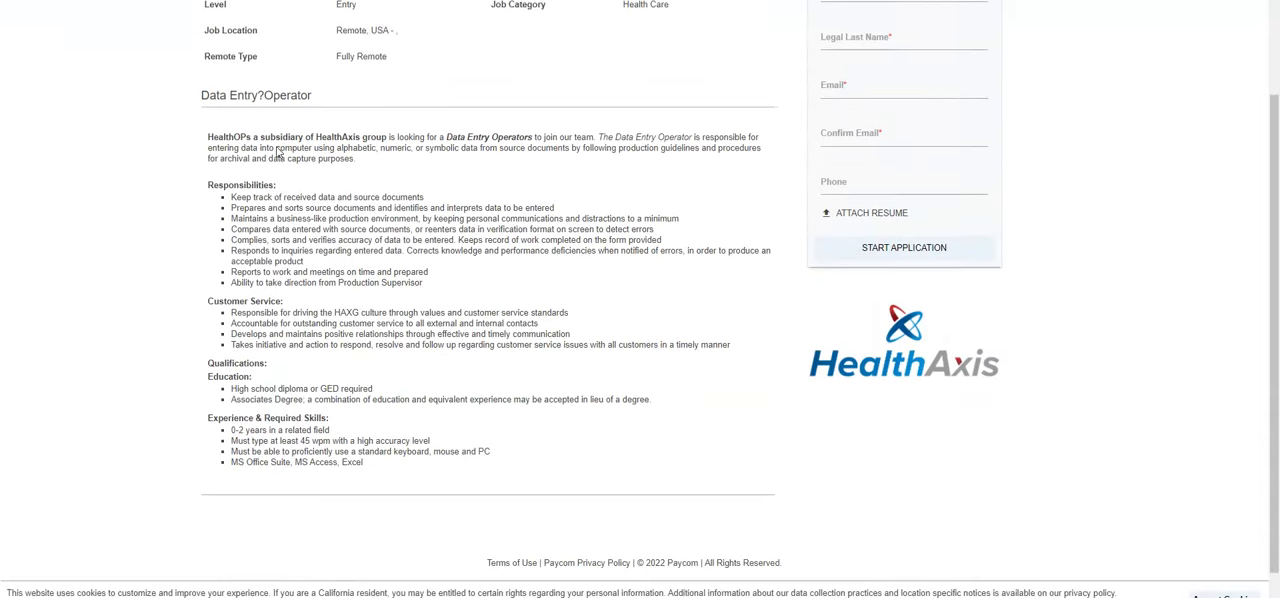
scroll("down", 3)
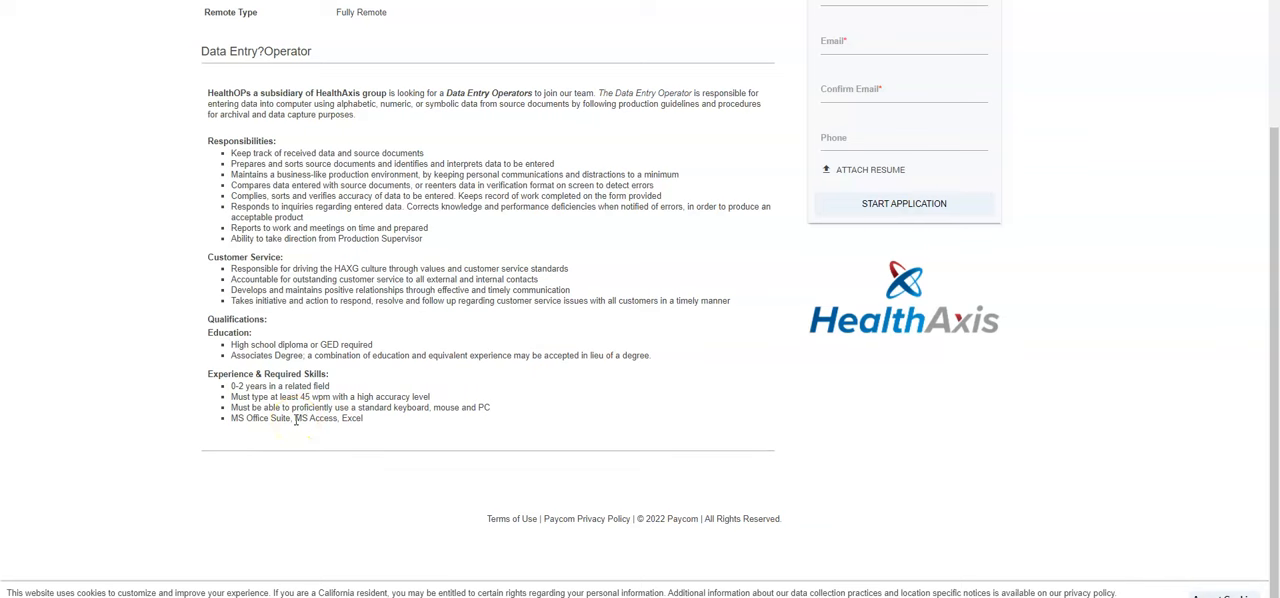
scroll("up", 3)
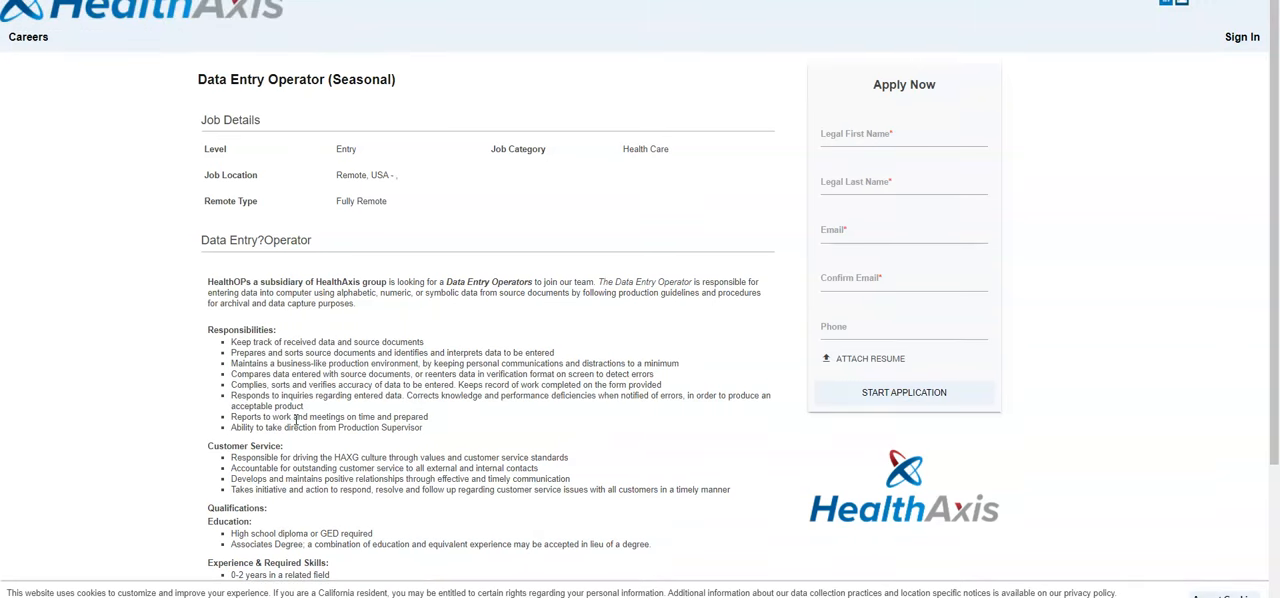
scroll("down", 3)
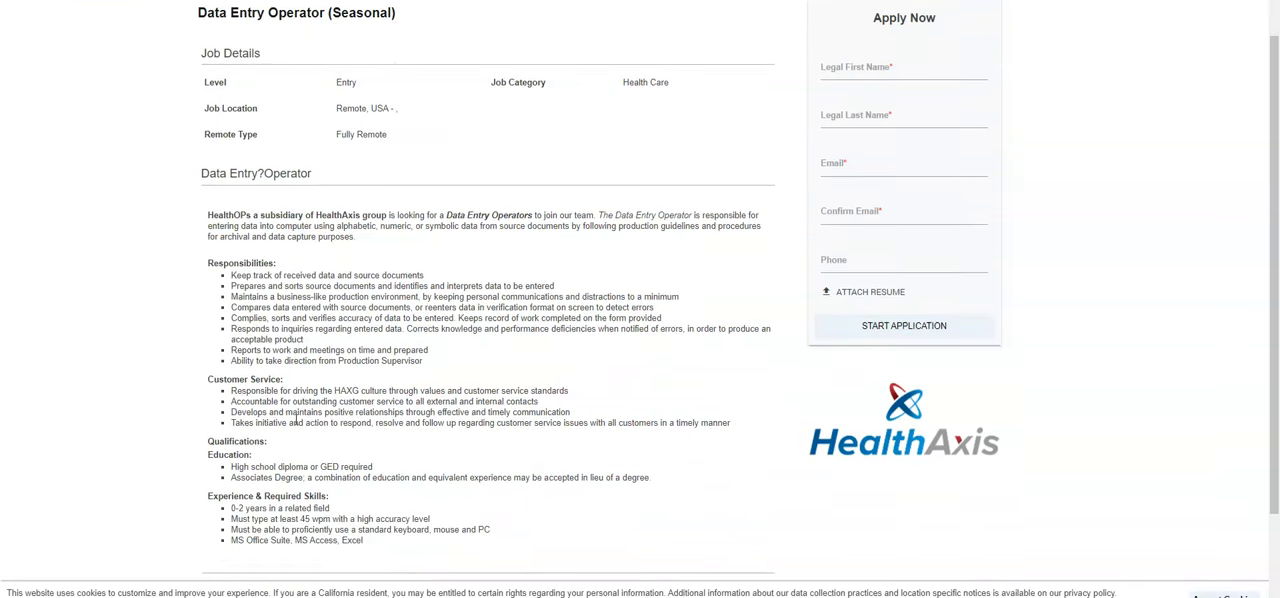
scroll("down", 3)
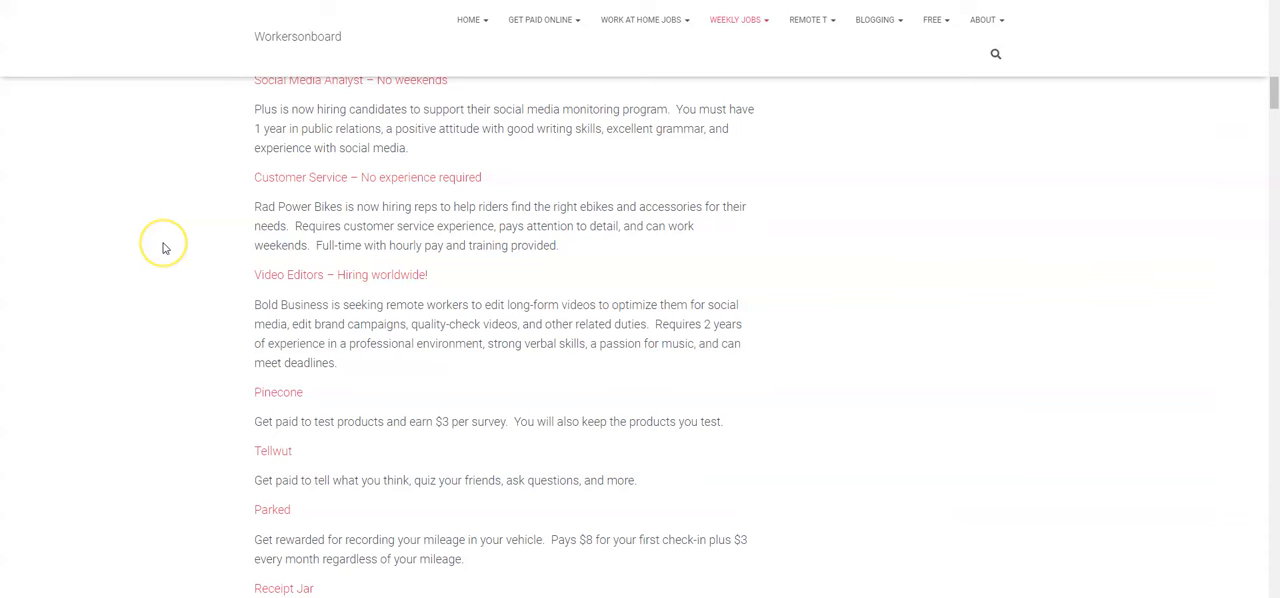
Scroll through the top of the Workersonboard weekly job openings list.
scroll("down", 3)
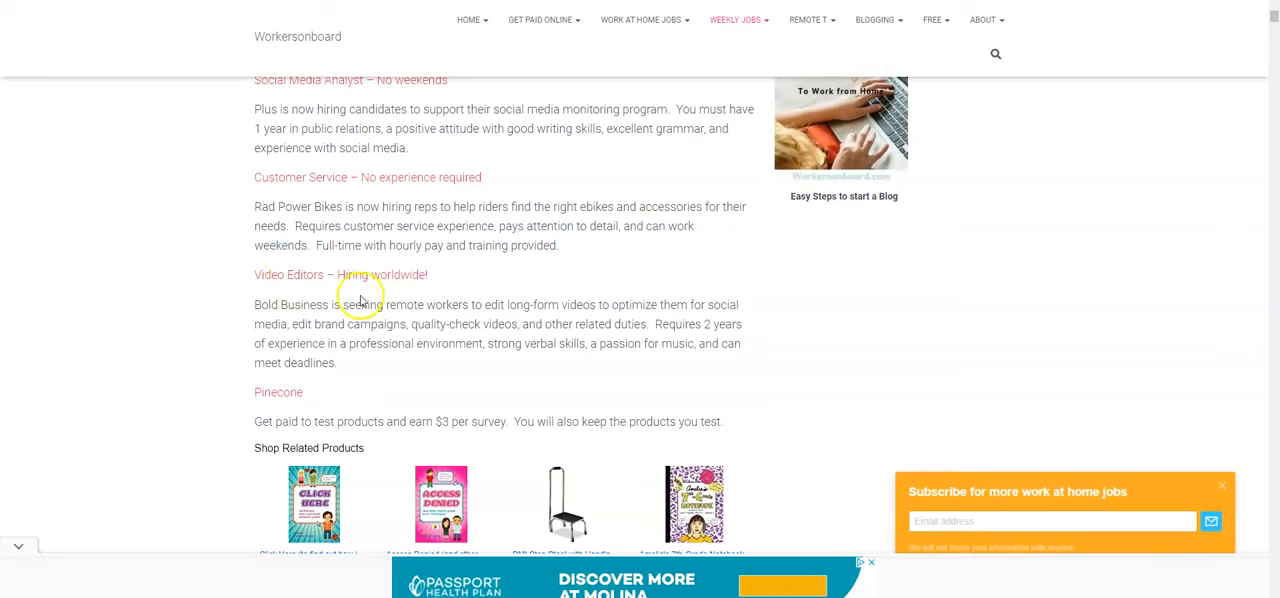
scroll("up", 3)
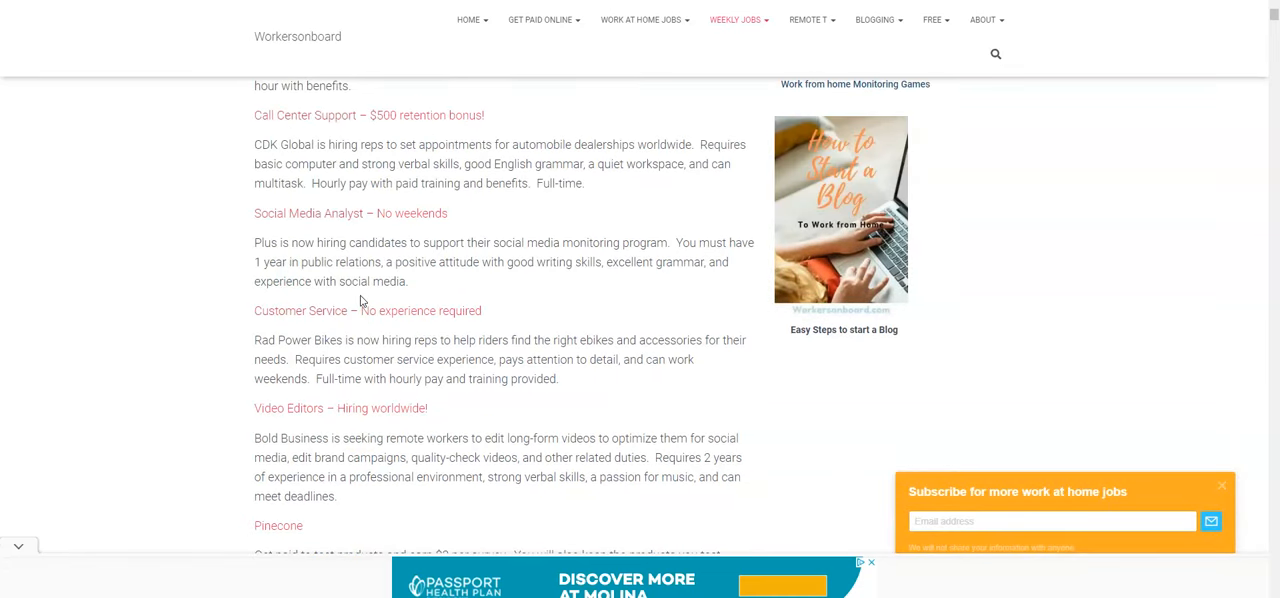
scroll("down", 3)
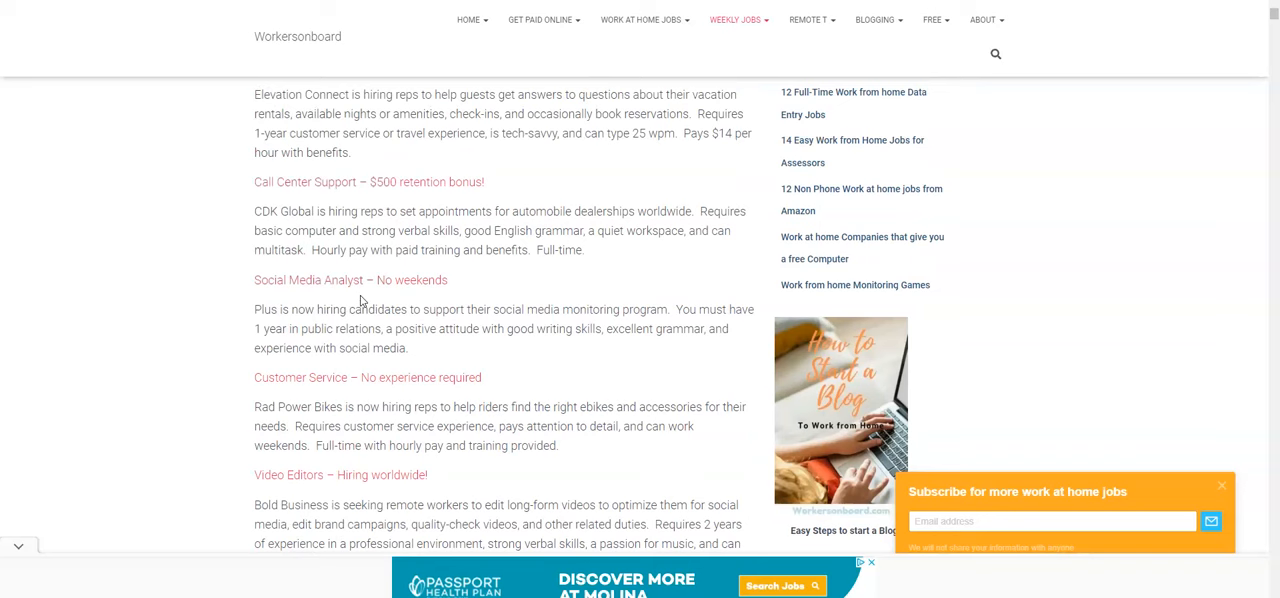
mouse_move(356, 236)
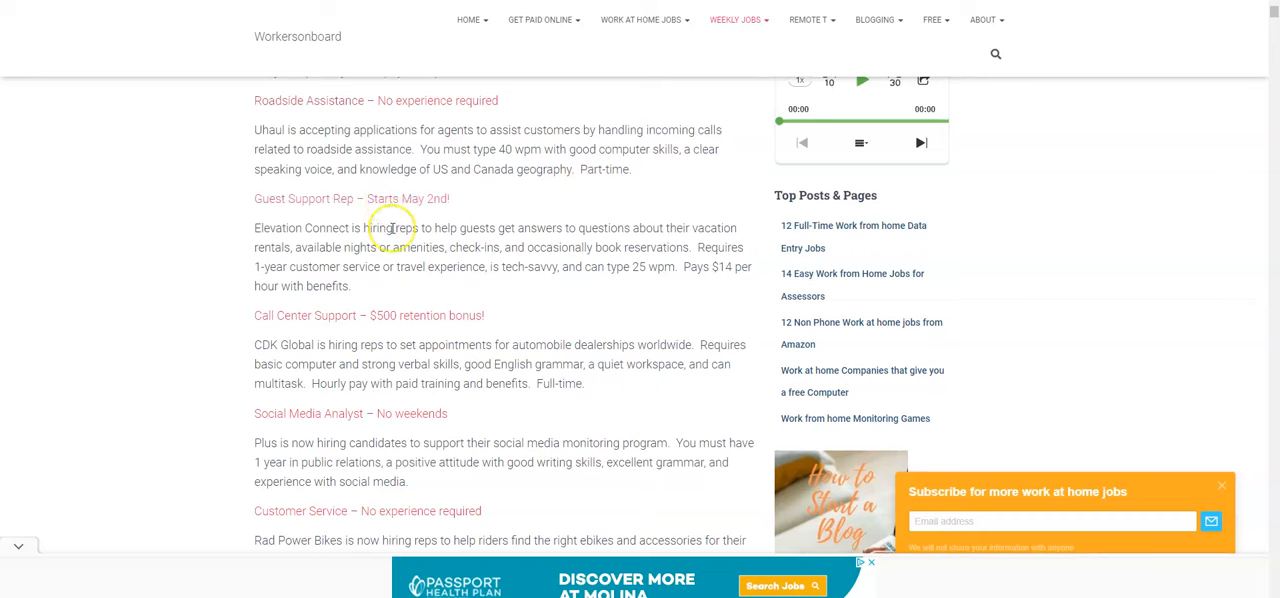
scroll("down", 3)
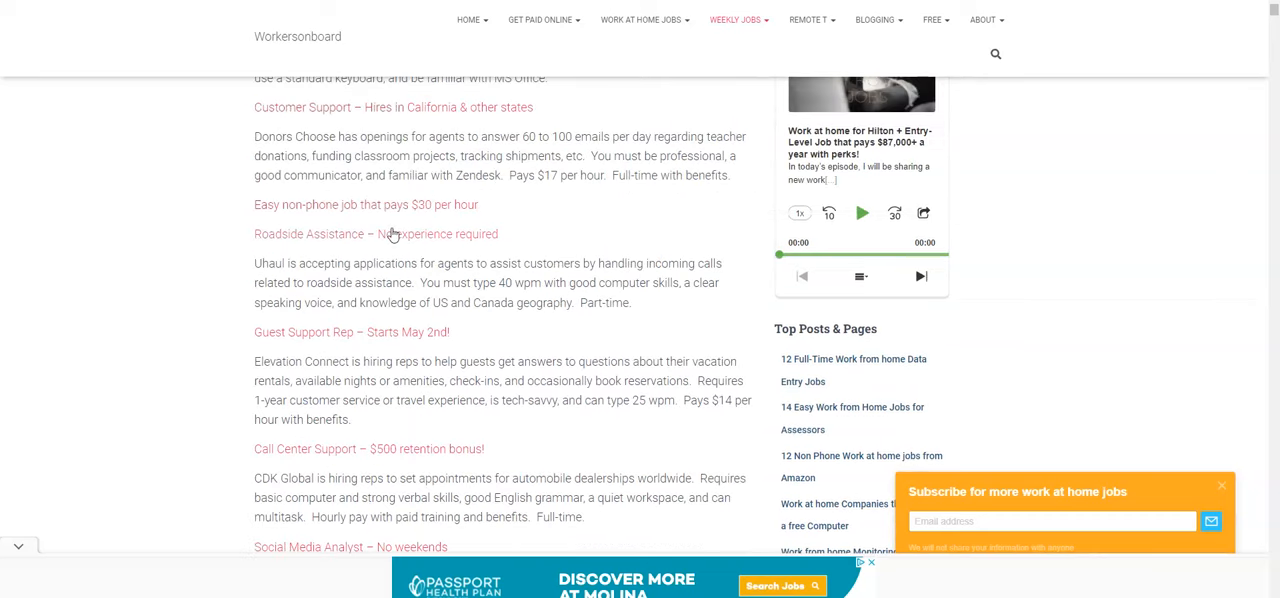
scroll("down", 3)
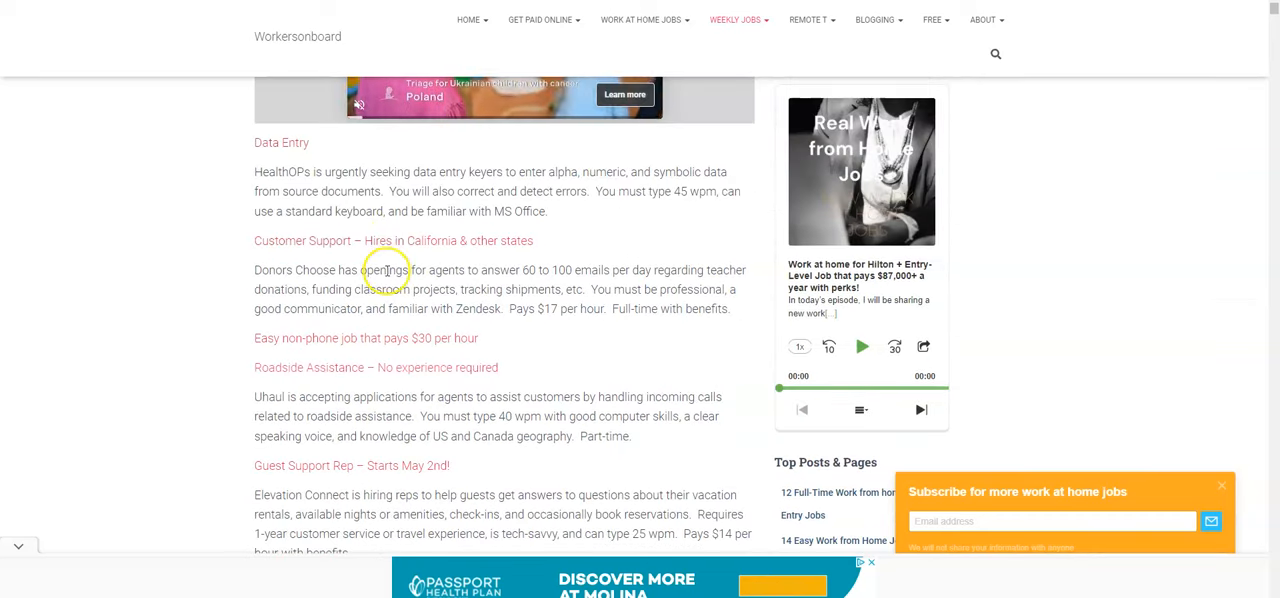
mouse_move(503, 410)
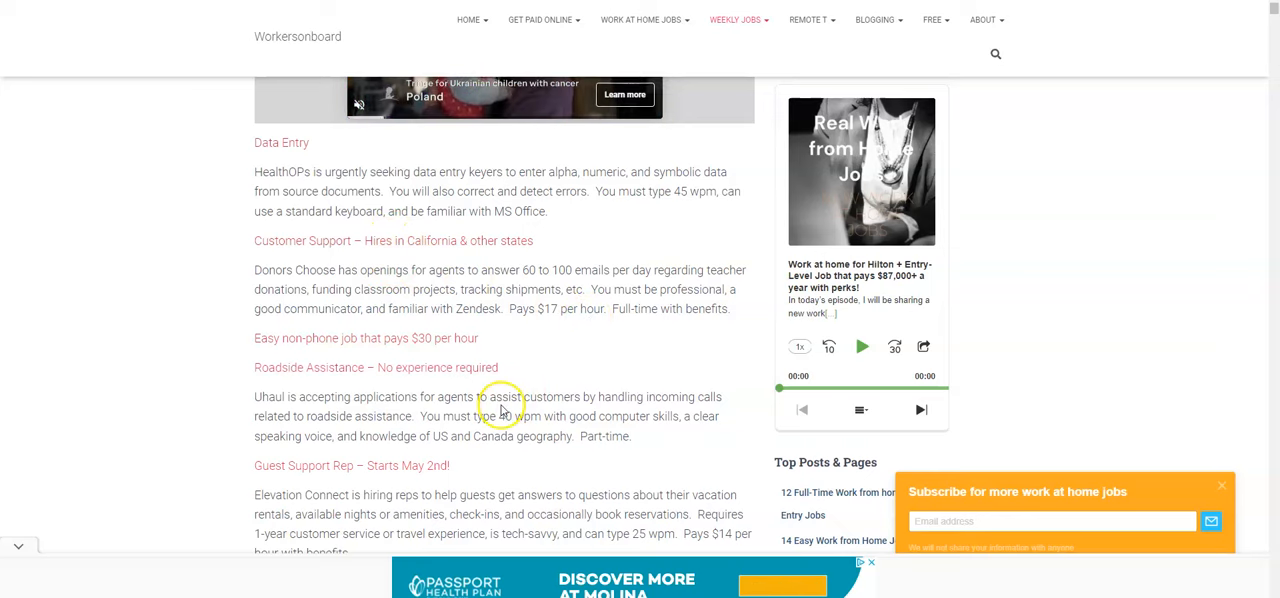
Keep scrolling down the list toward the Policygenius Freelance Content Reviewer listing.
scroll("up", 3)
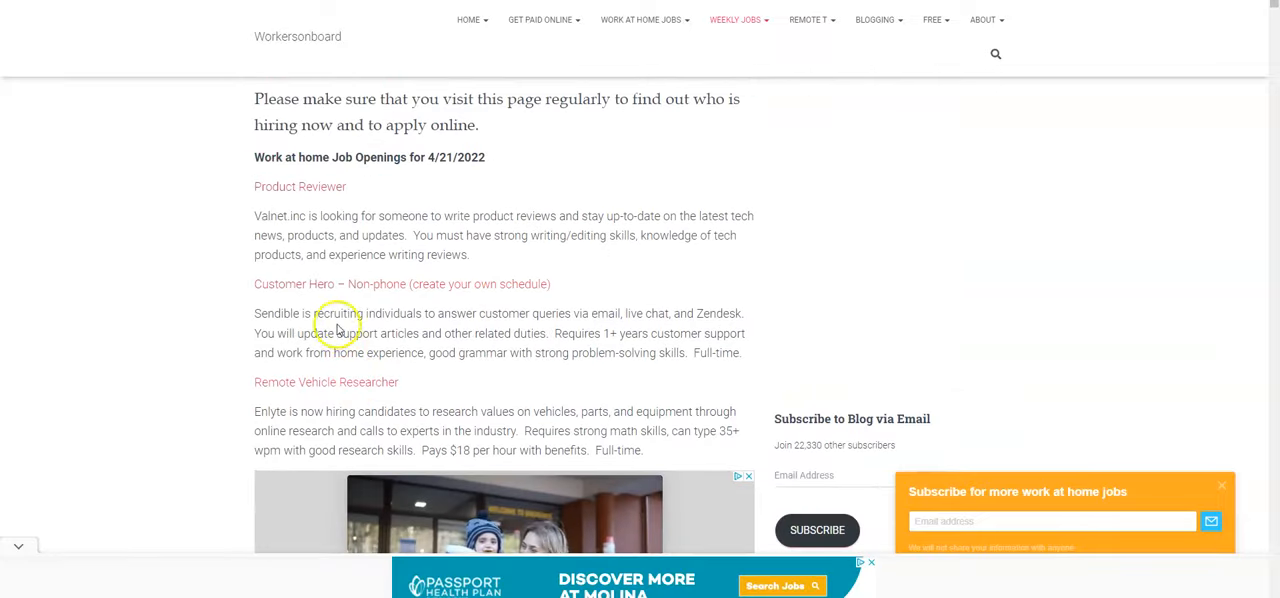
scroll("down", 3)
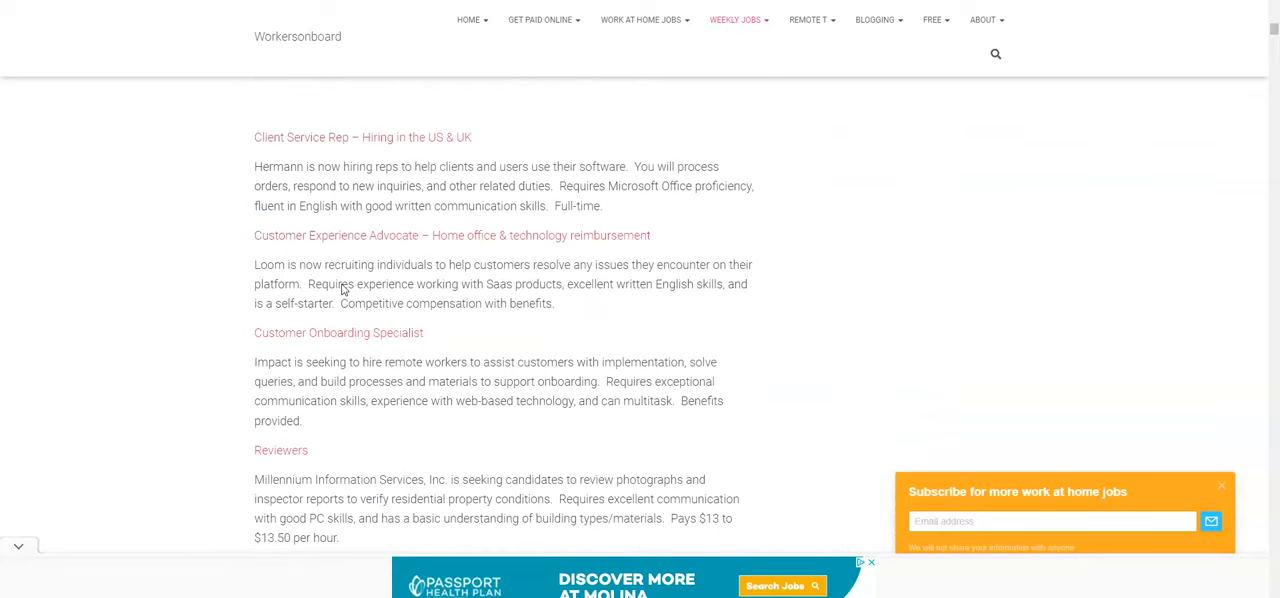
scroll("down", 3)
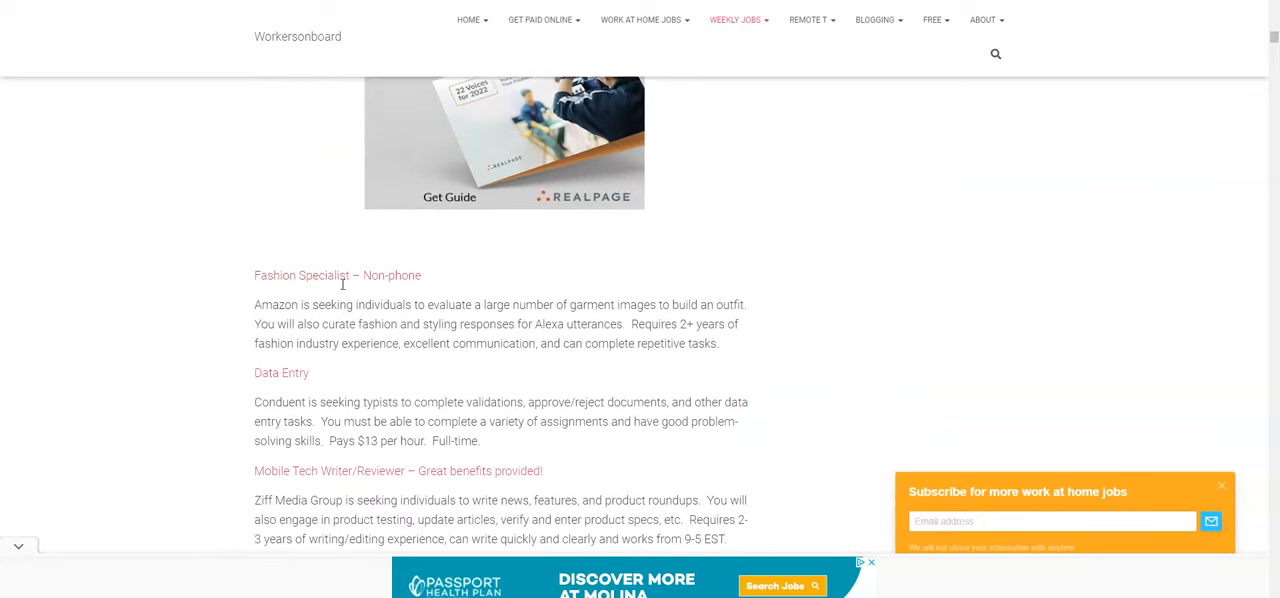
scroll("down", 3)
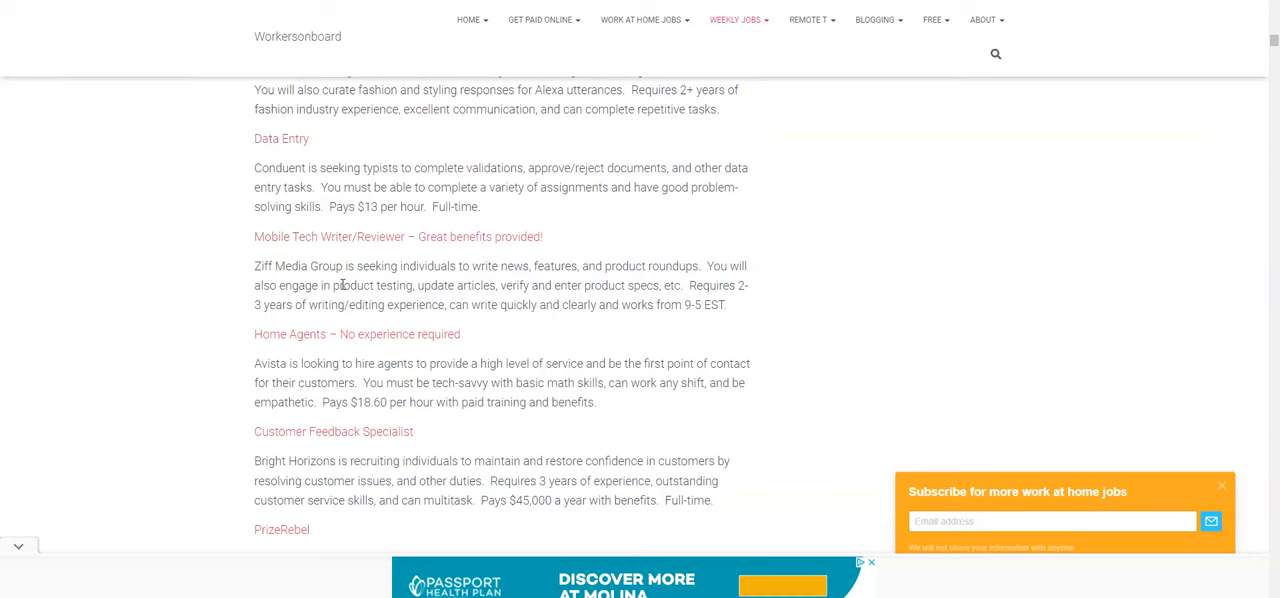
scroll("down", 3)
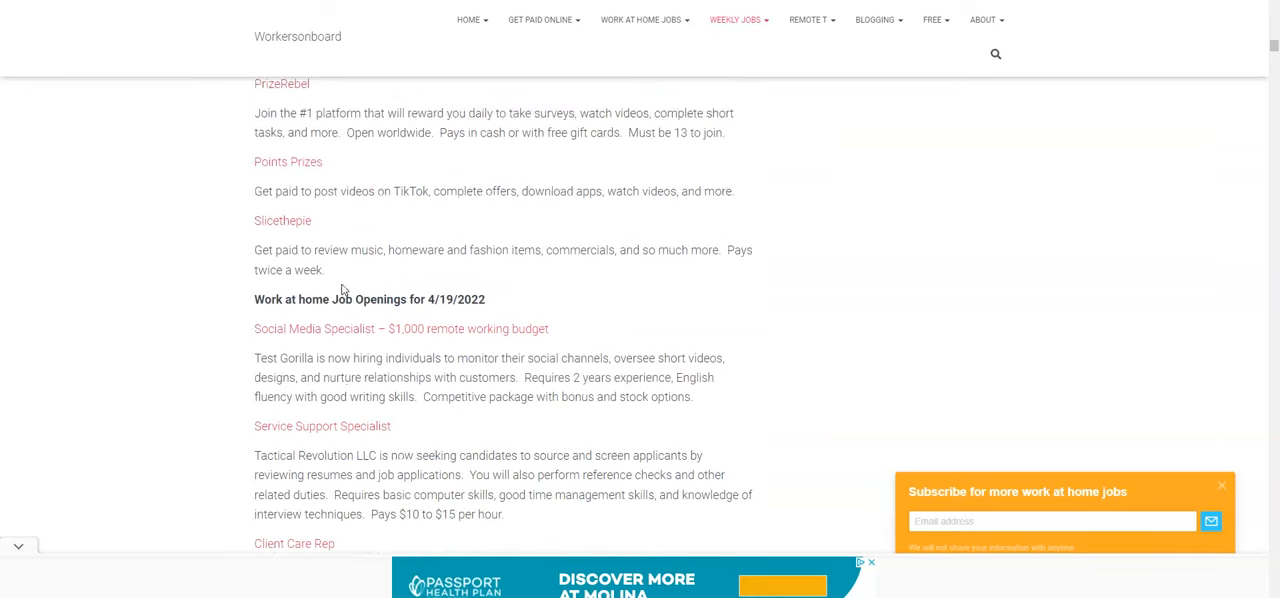
scroll("down", 3)
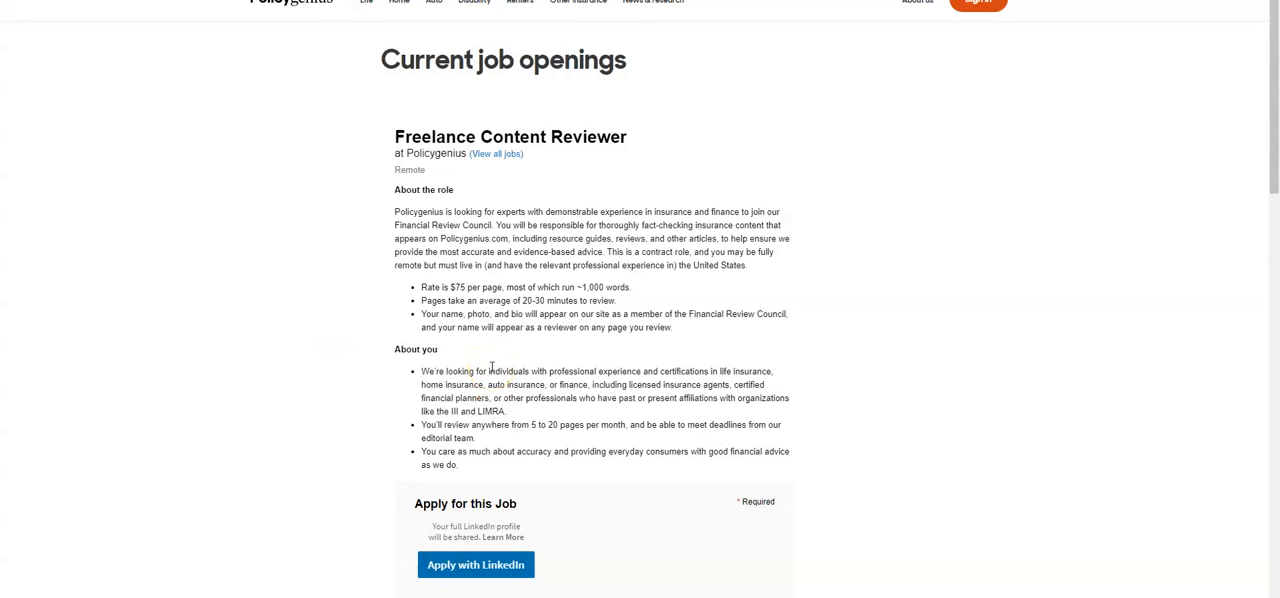
mouse_move(432, 300)
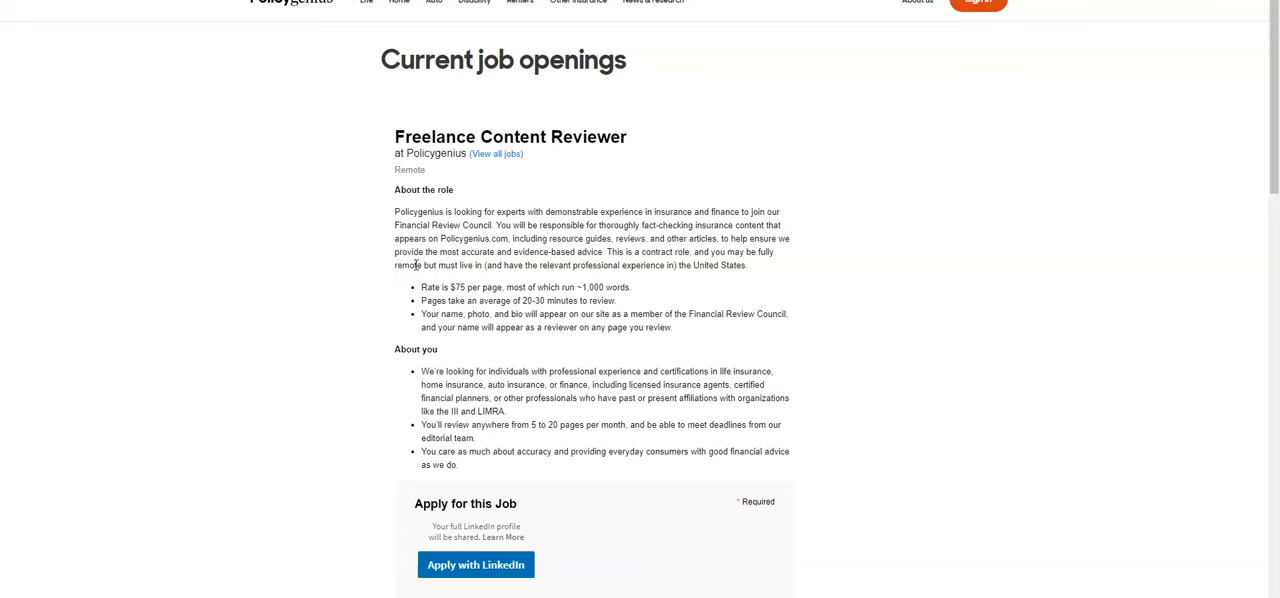
Read the Policygenius Freelance Content Reviewer posting down to the Apply for this Job form.
scroll("down", 3)
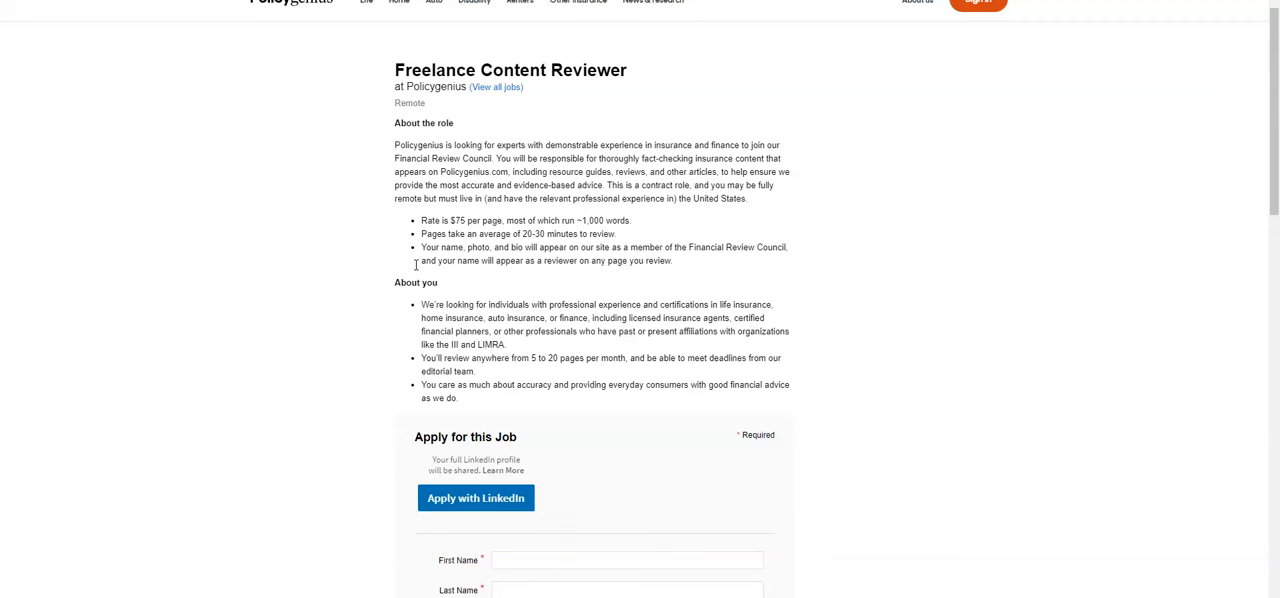
mouse_move(300, 253)
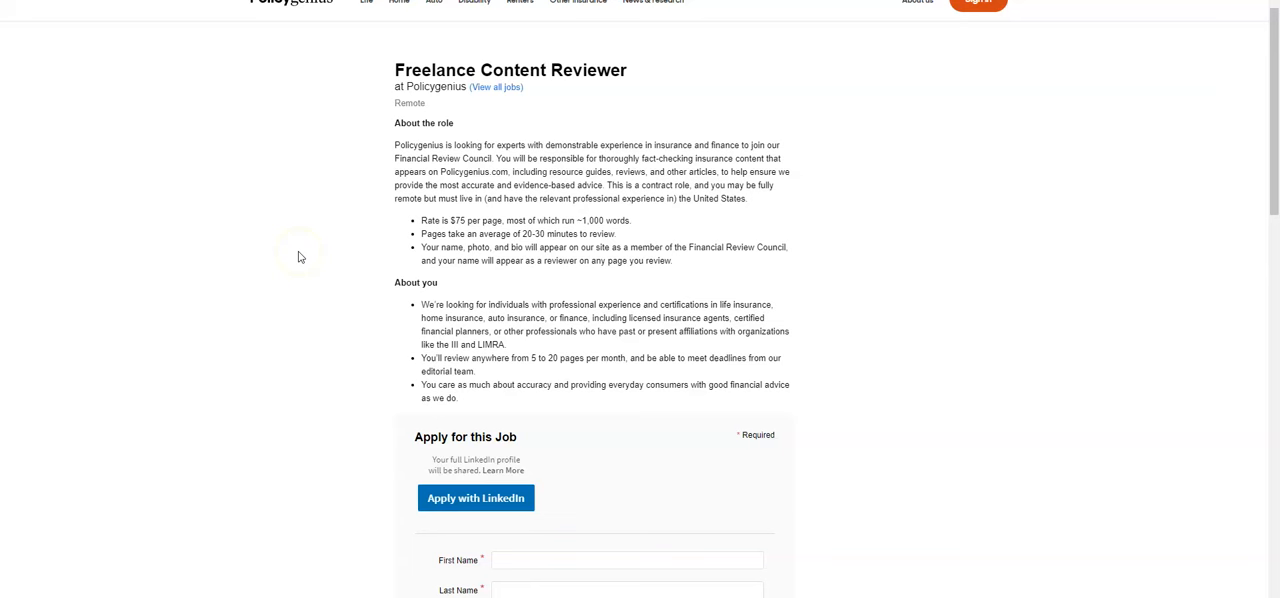
mouse_move(300, 258)
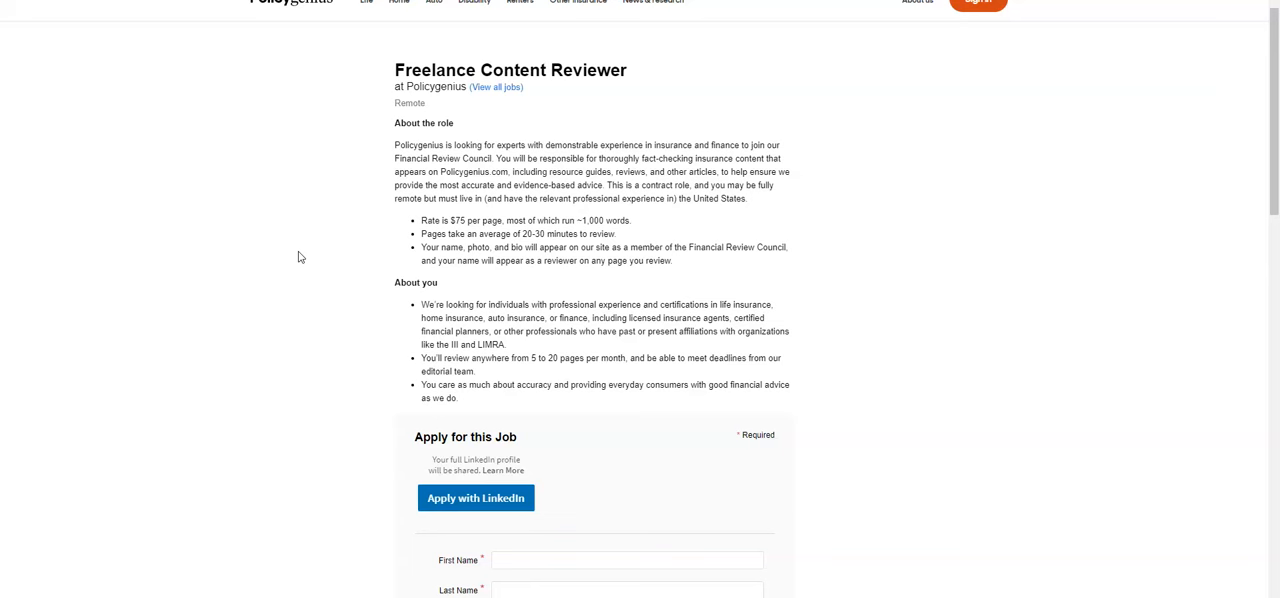
scroll("down", 3)
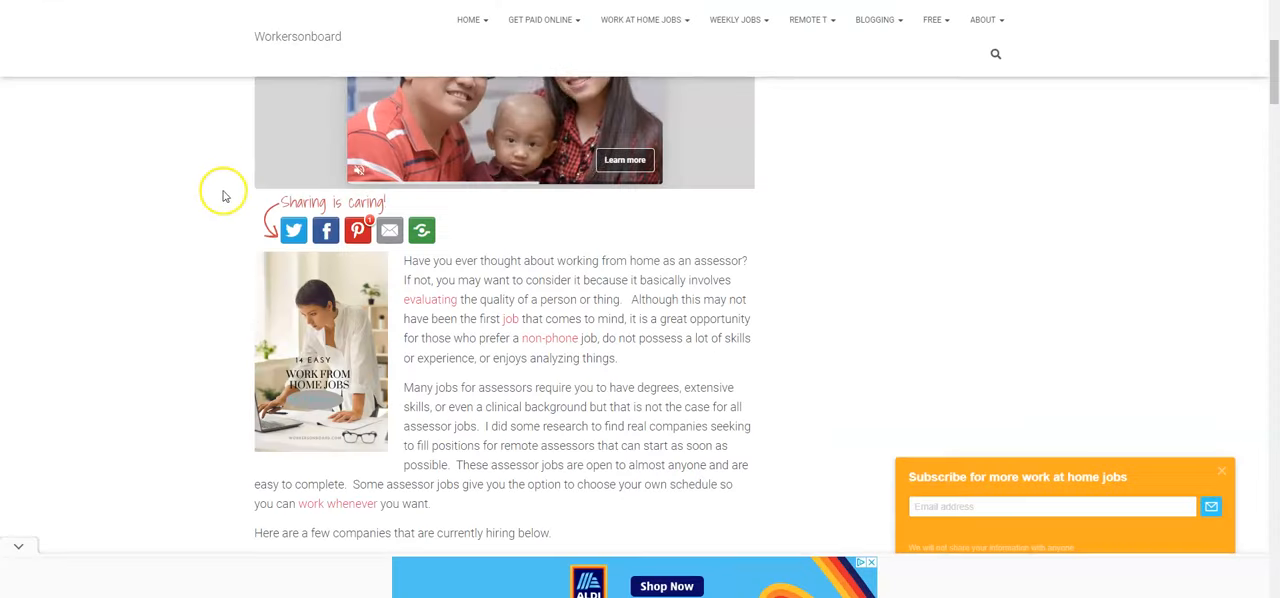
scroll("down", 3)
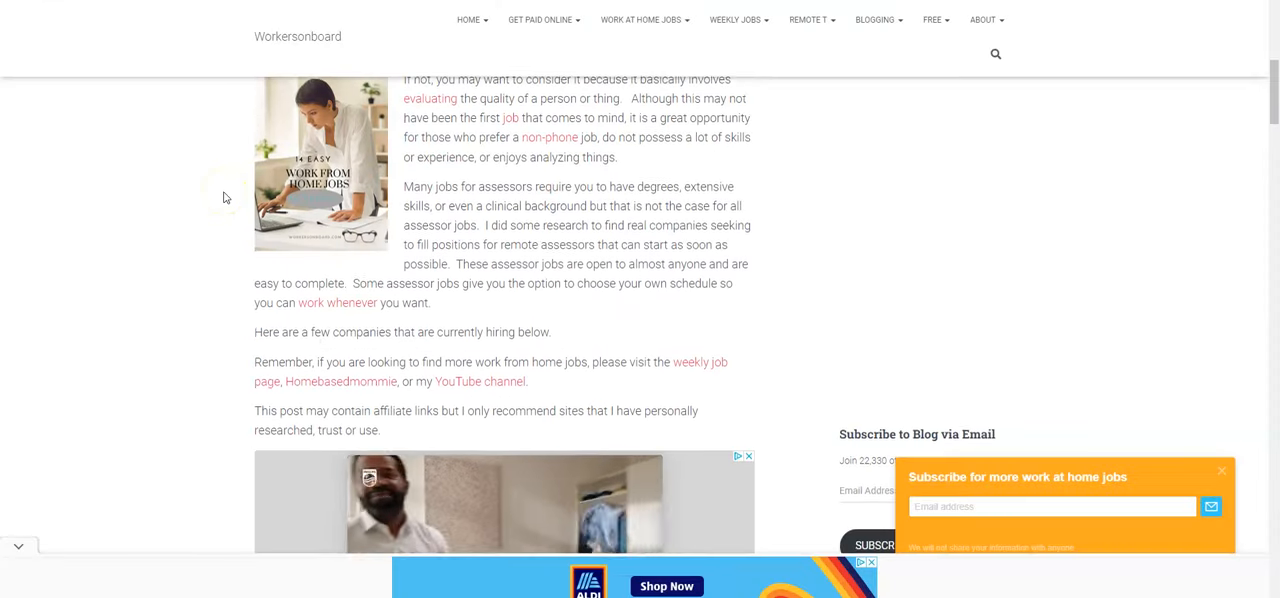
scroll("up", 3)
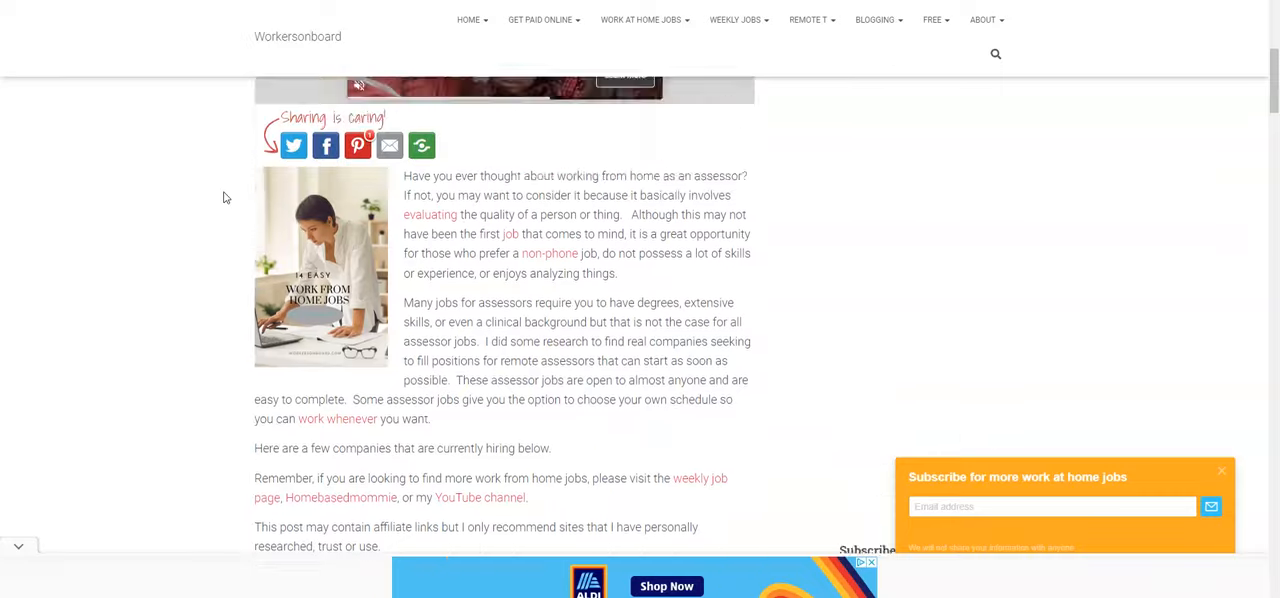
scroll("up", 3)
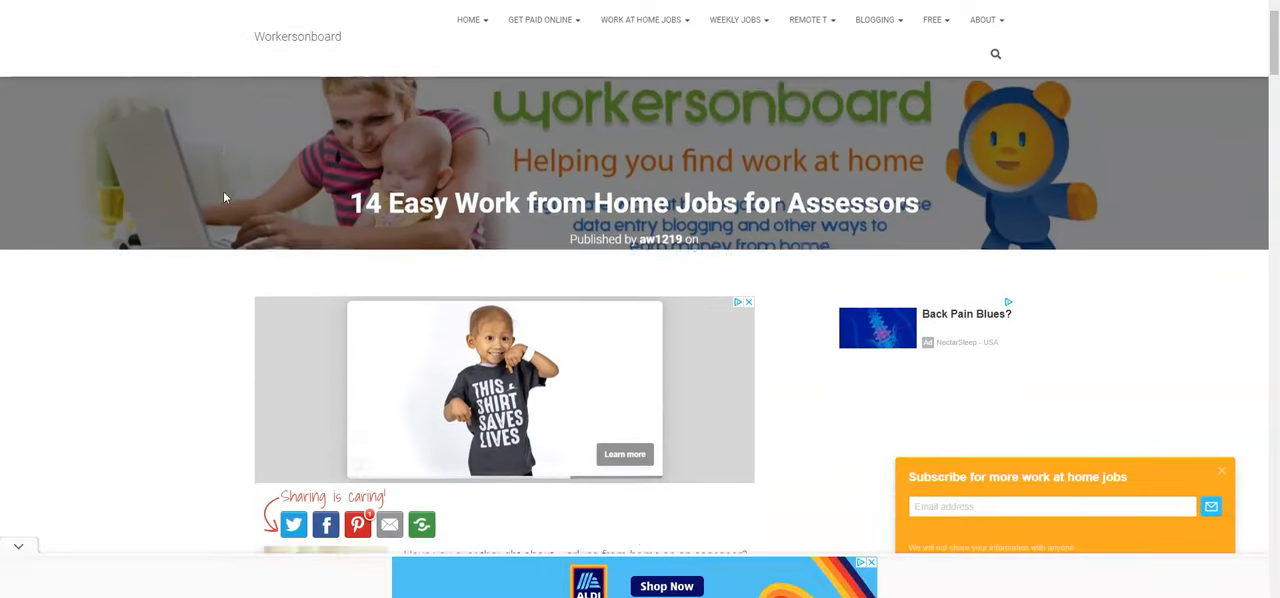
scroll("down", 3)
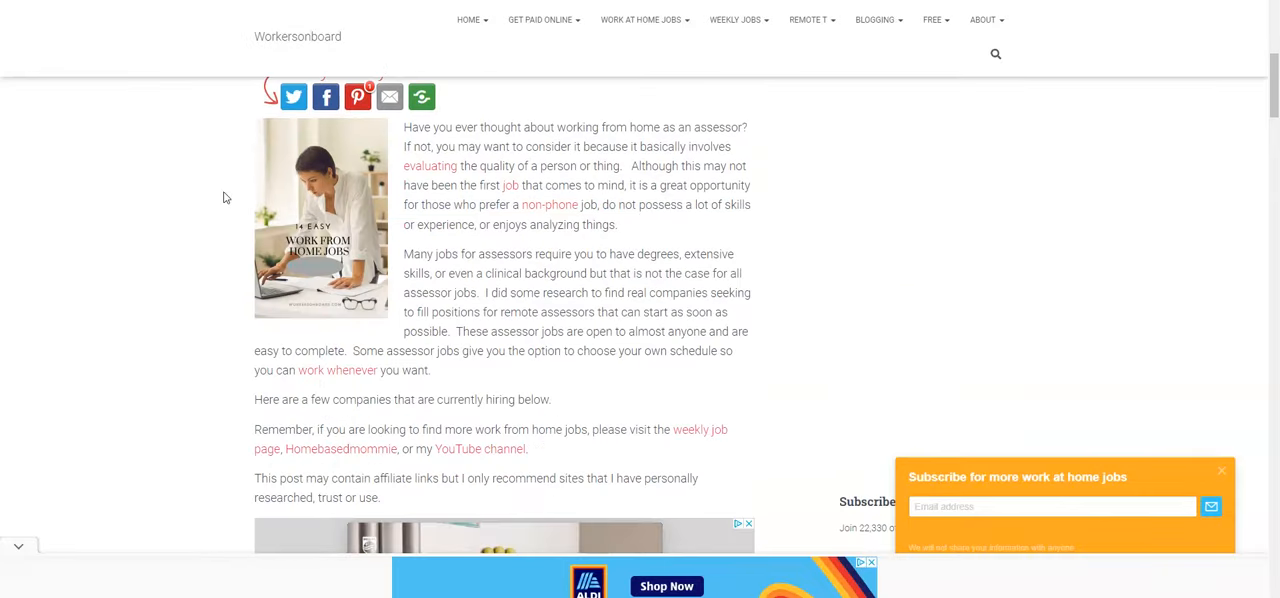
scroll("down", 3)
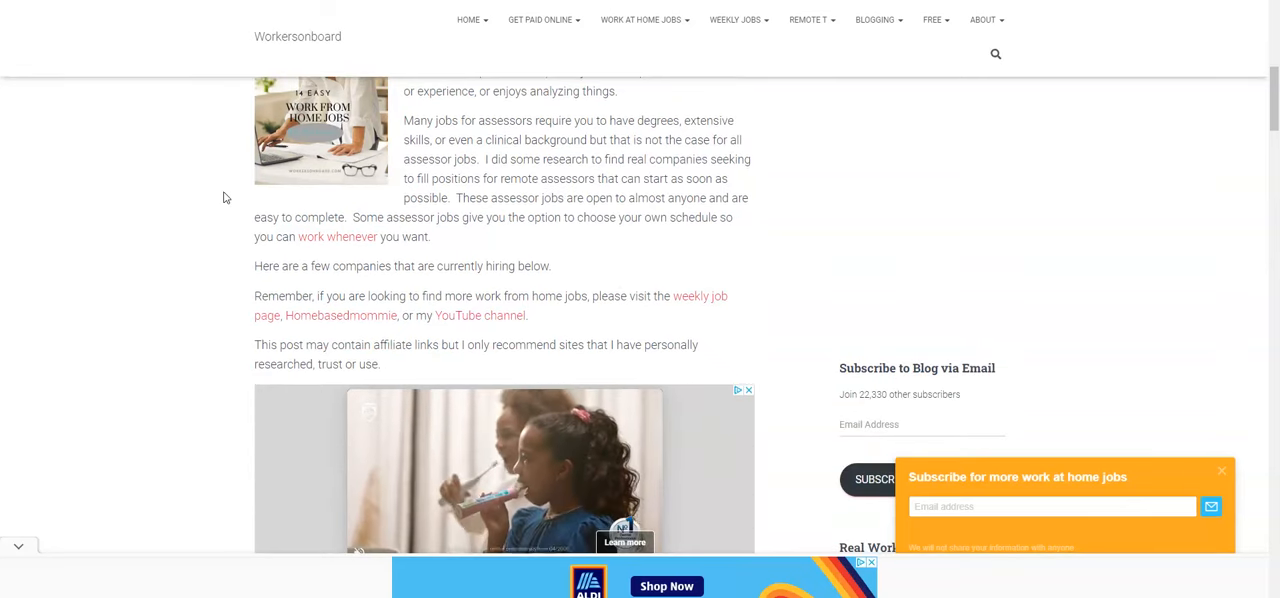
scroll("down", 3)
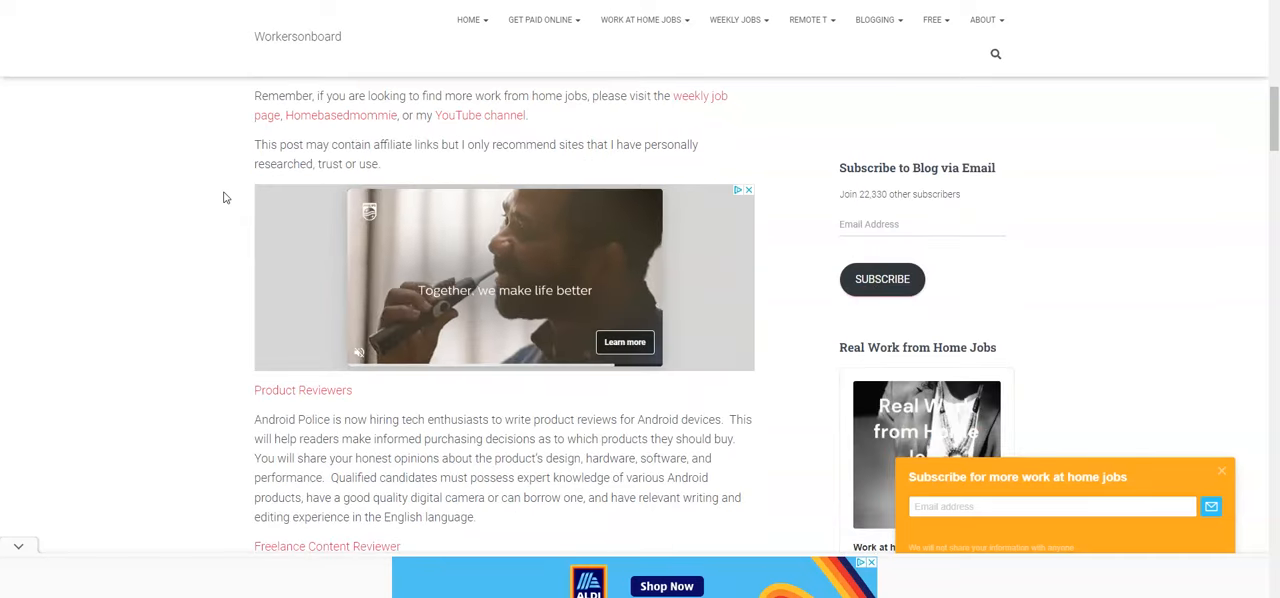
scroll("down", 3)
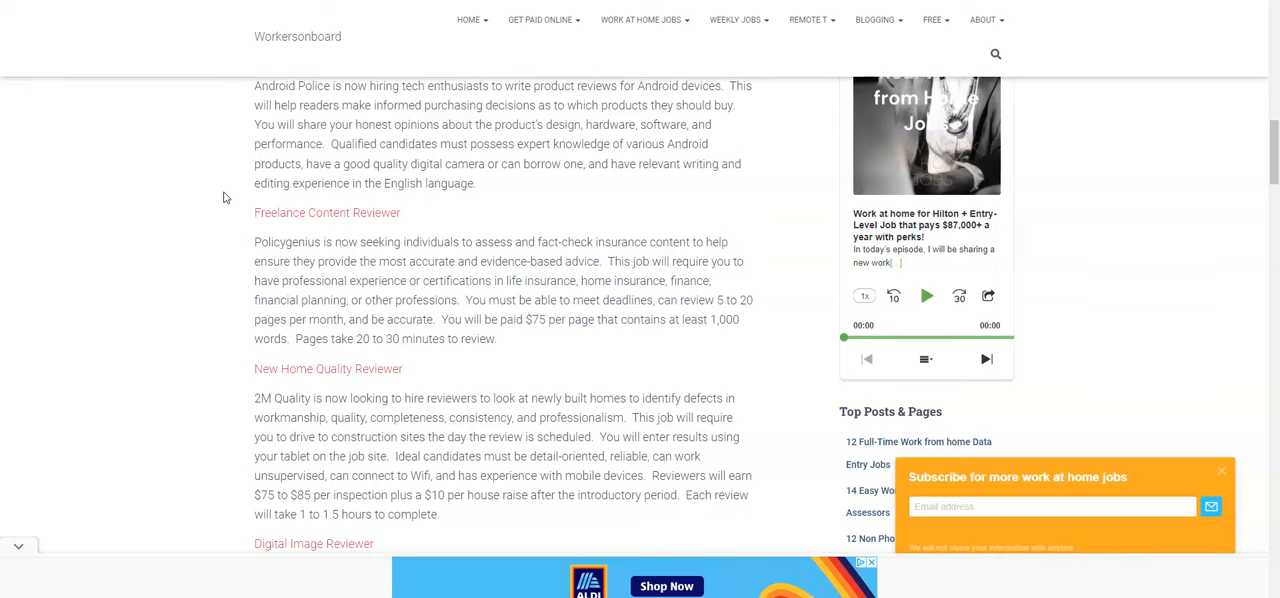
scroll("down", 3)
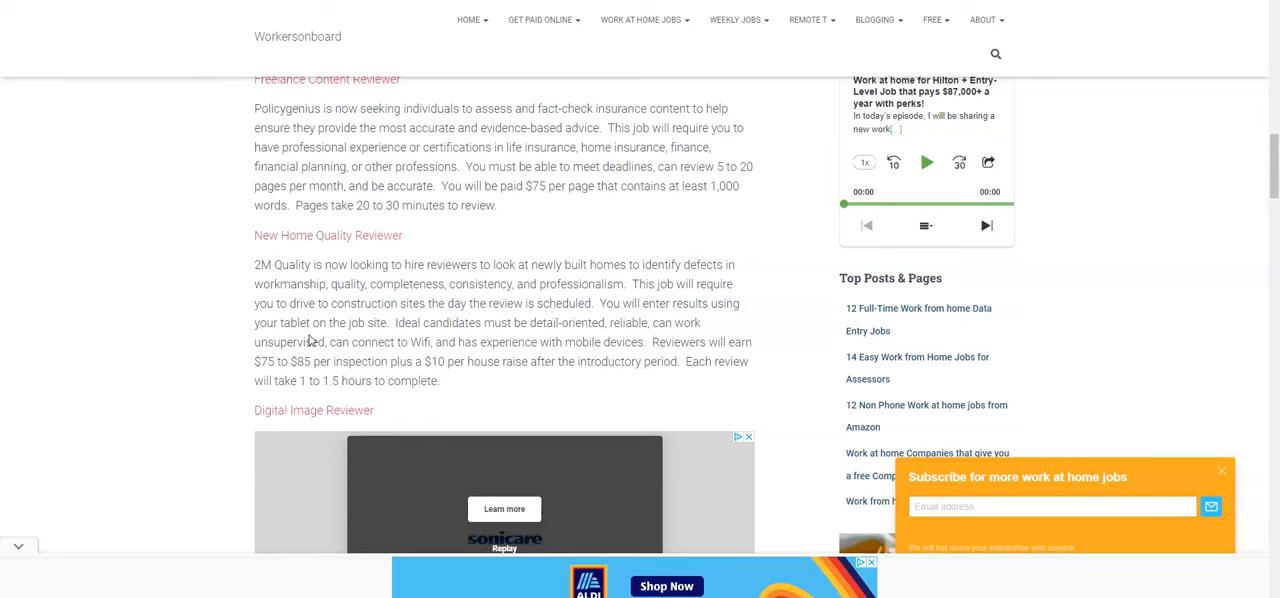
mouse_move(310, 338)
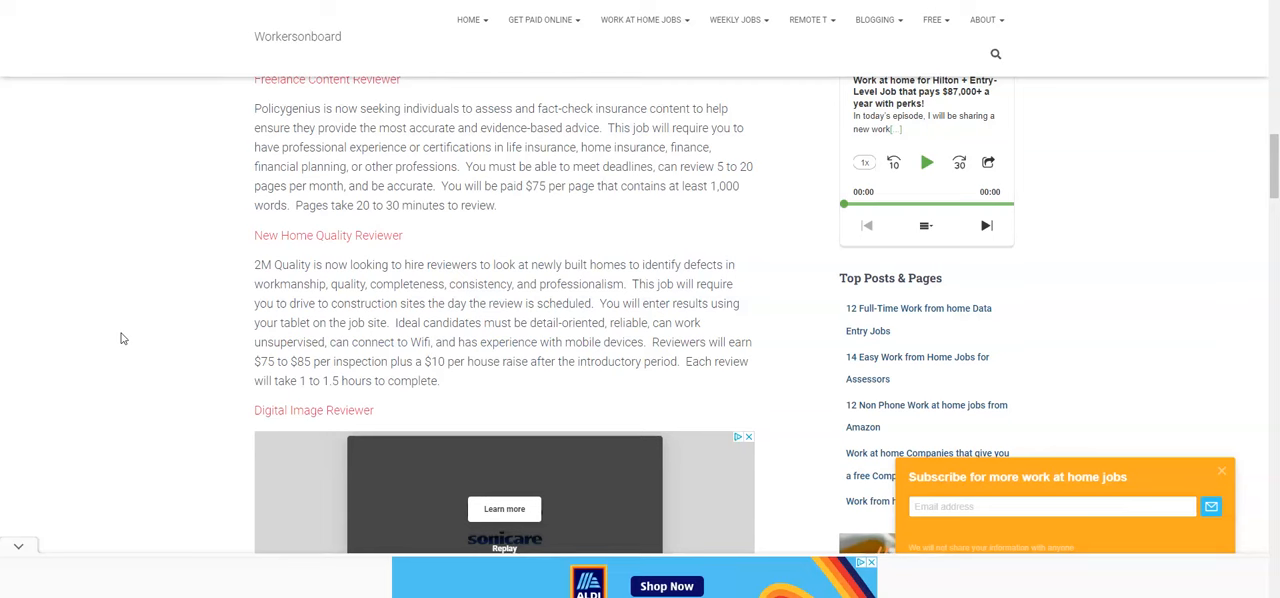
mouse_move(343, 242)
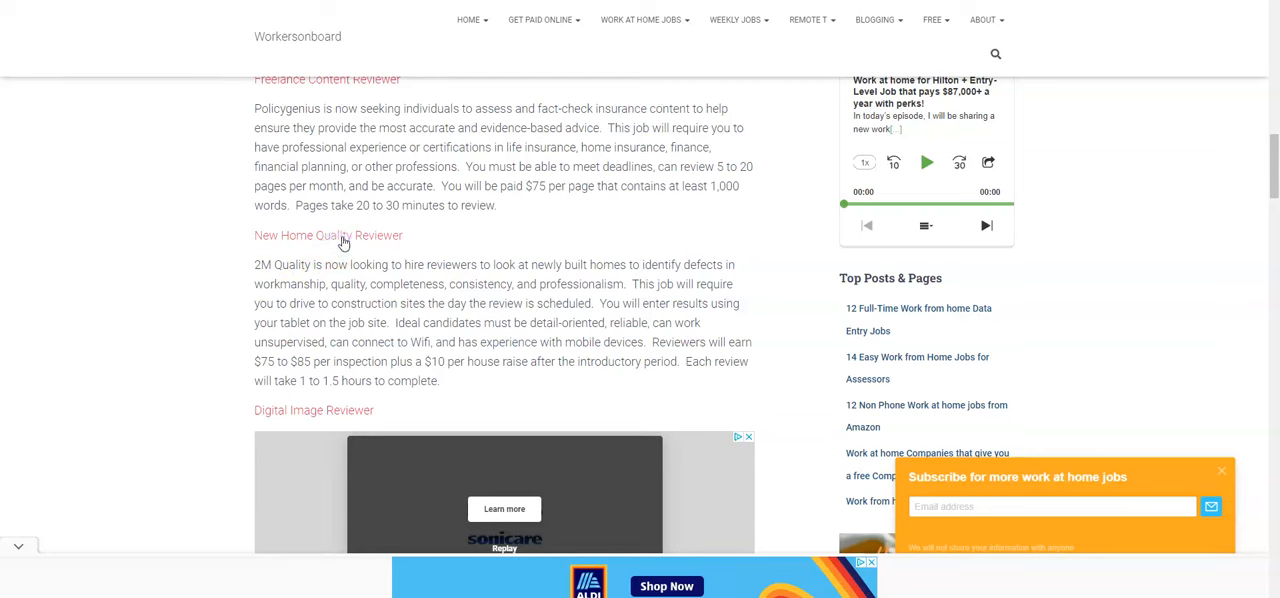
Open the Altus Assessments Test Assessor - Casper Rater posting.
left_click(328, 235)
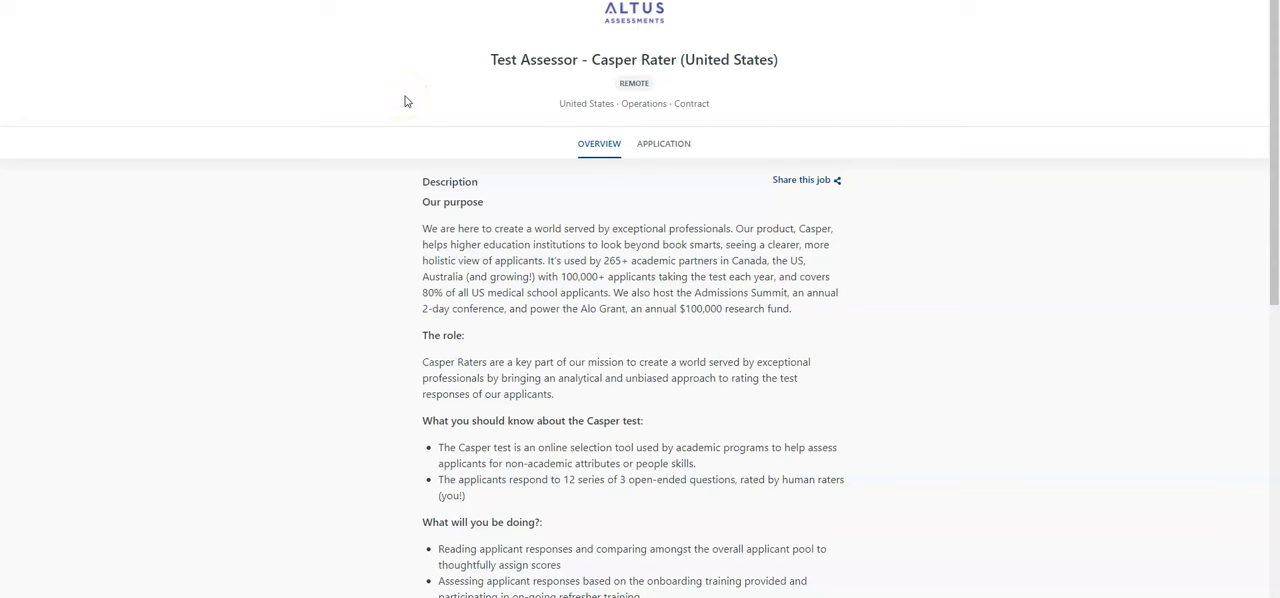
mouse_move(647, 373)
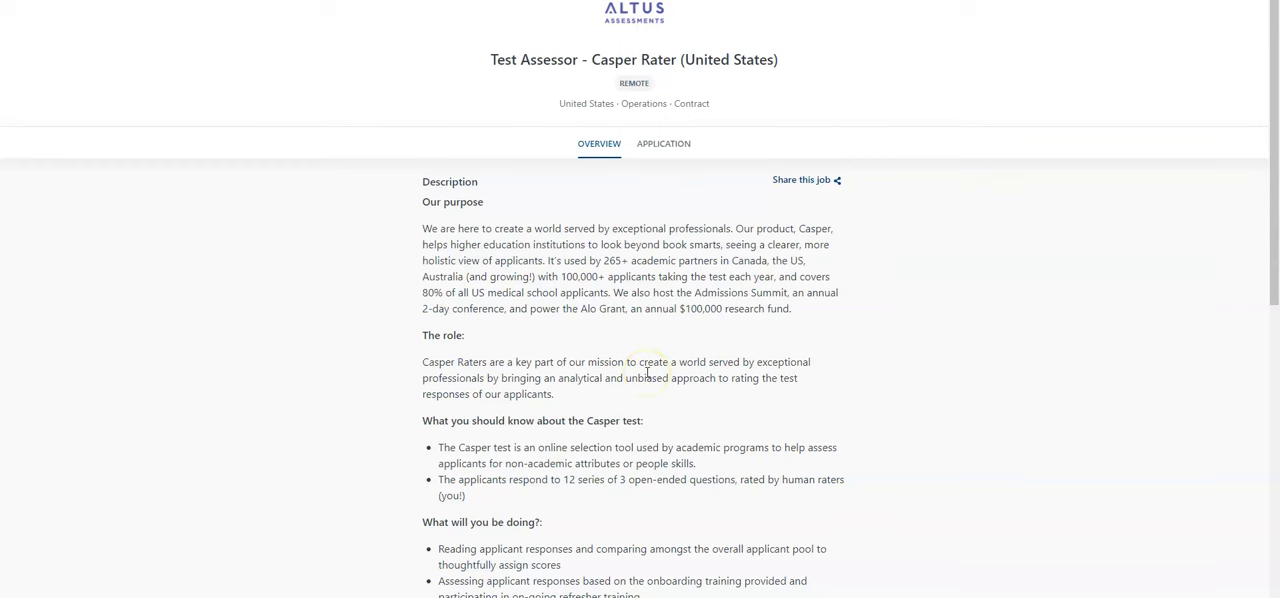
scroll("down", 3)
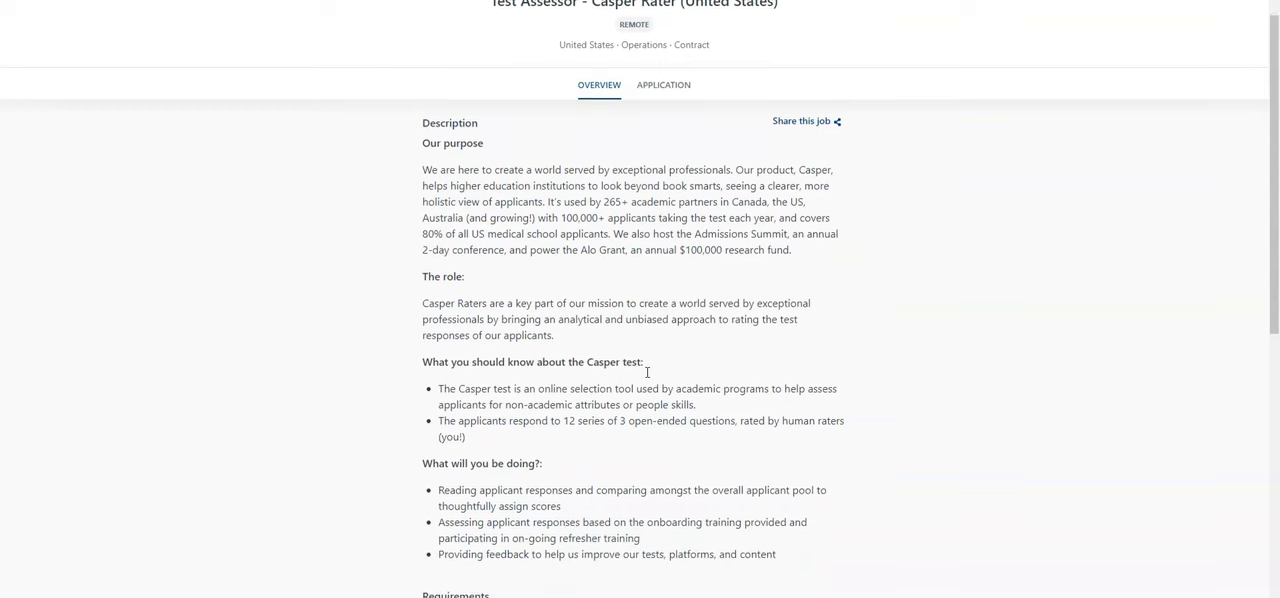
scroll("down", 3)
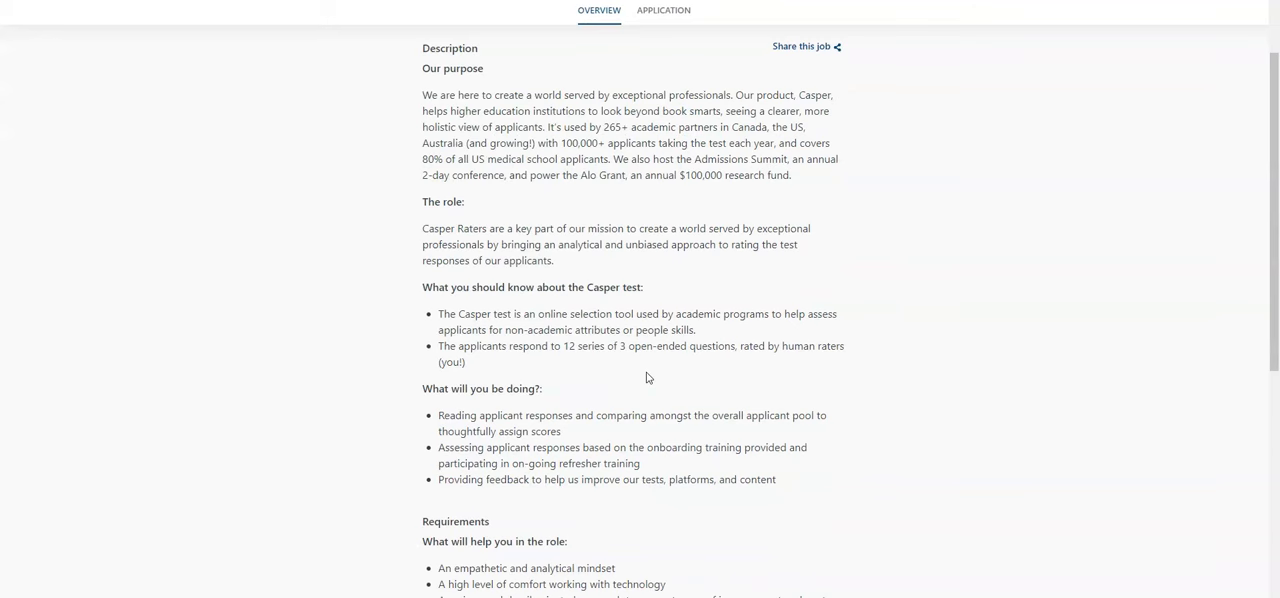
scroll("down", 3)
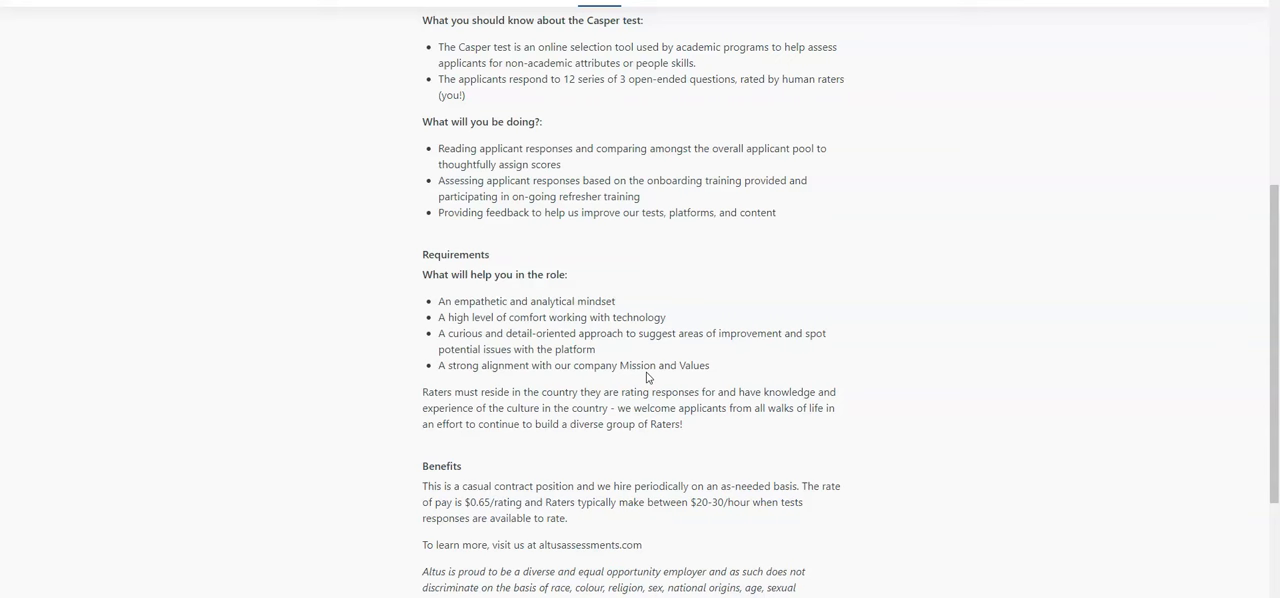
scroll("up", 3)
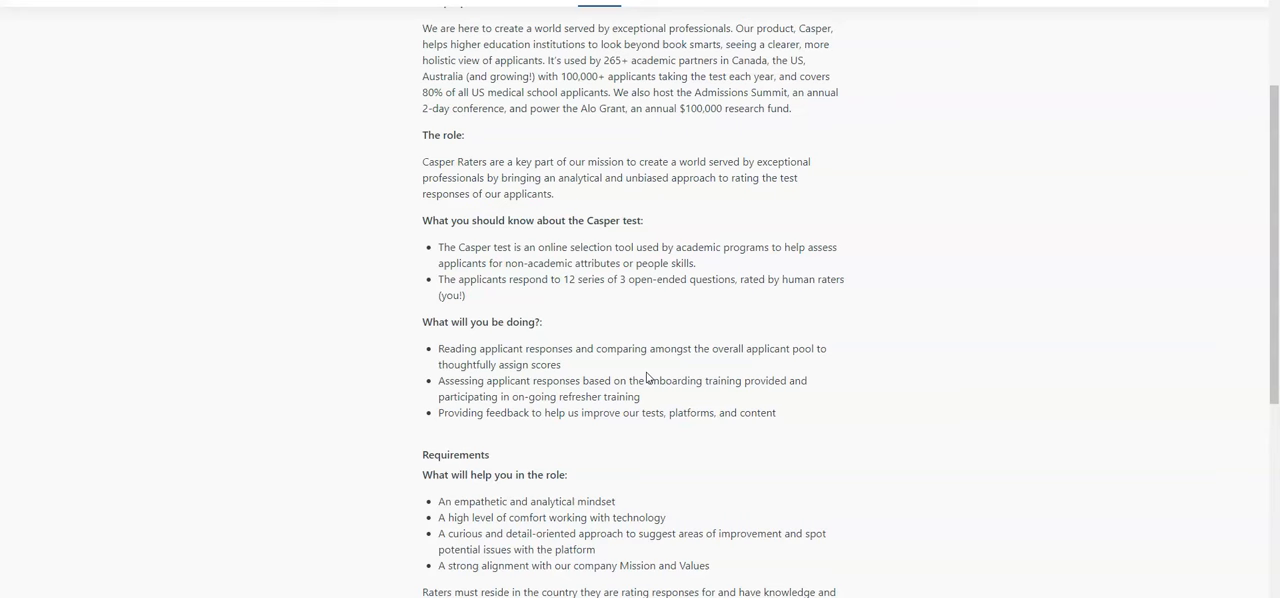
scroll("down", 3)
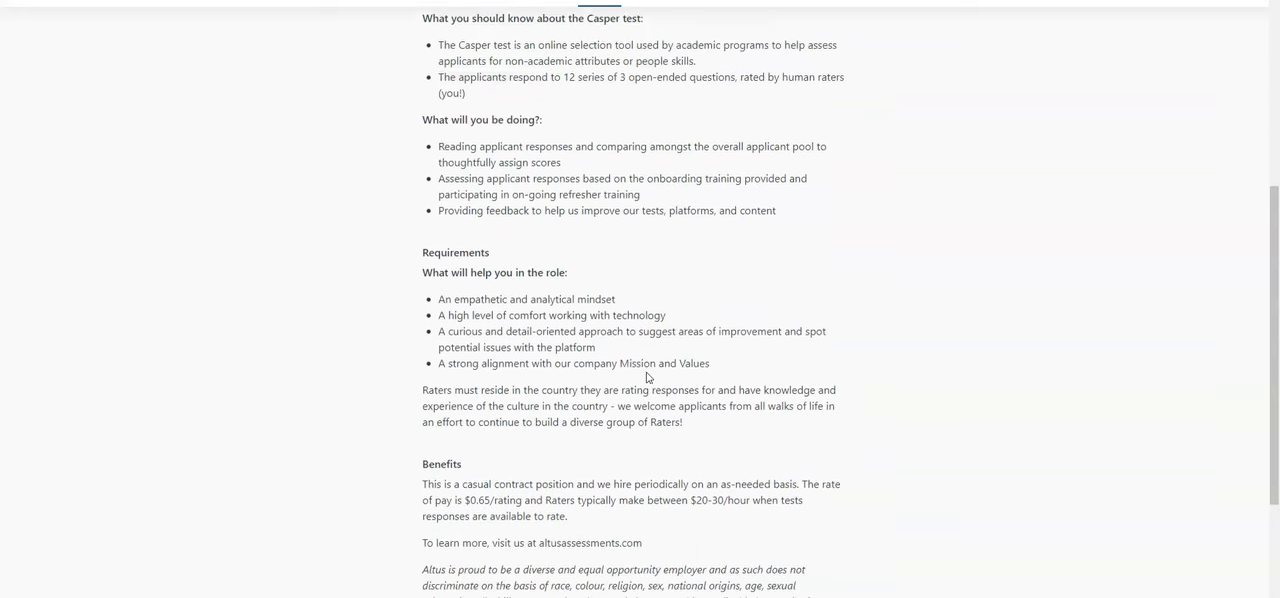
scroll("down", 3)
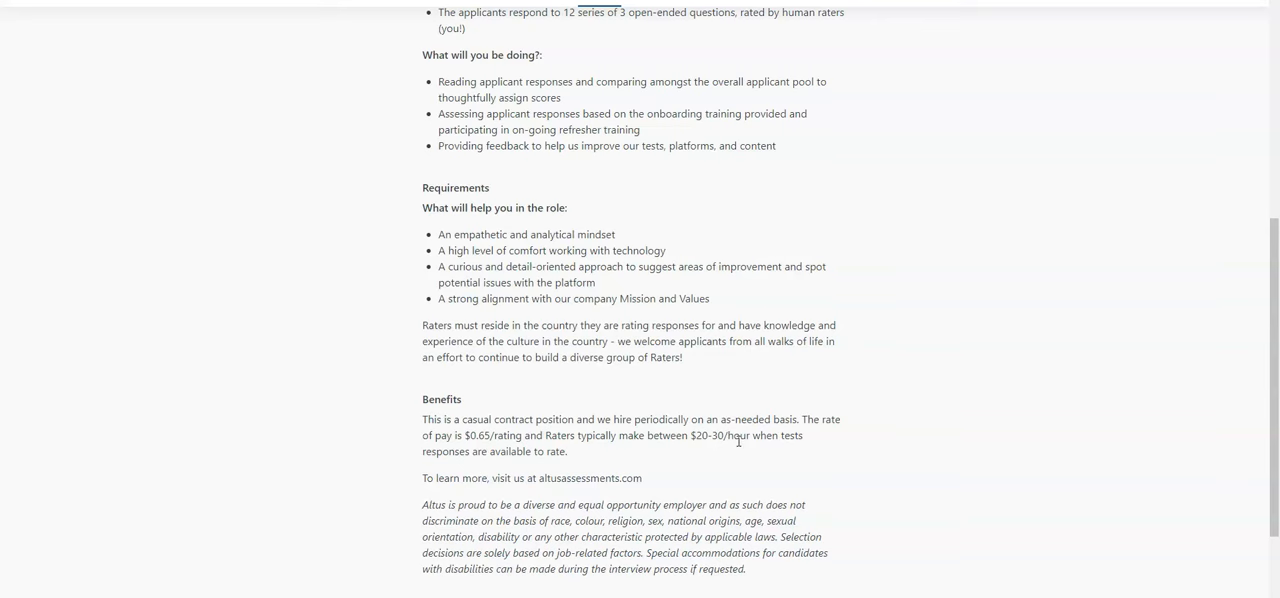
scroll("up", 3)
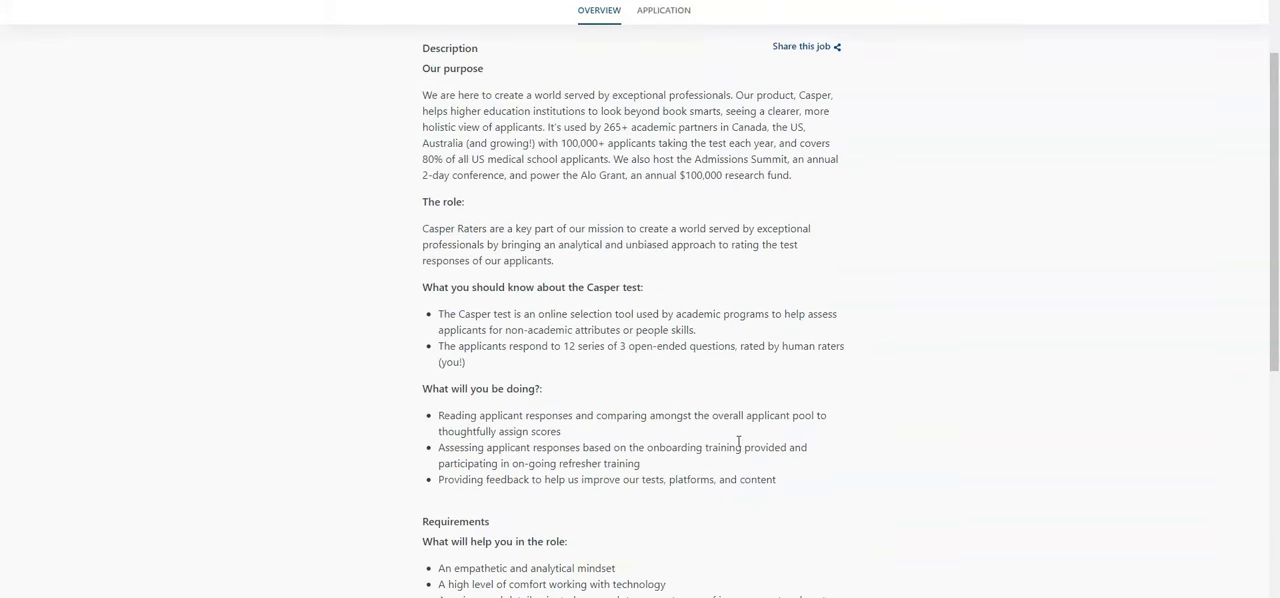
scroll("down", 3)
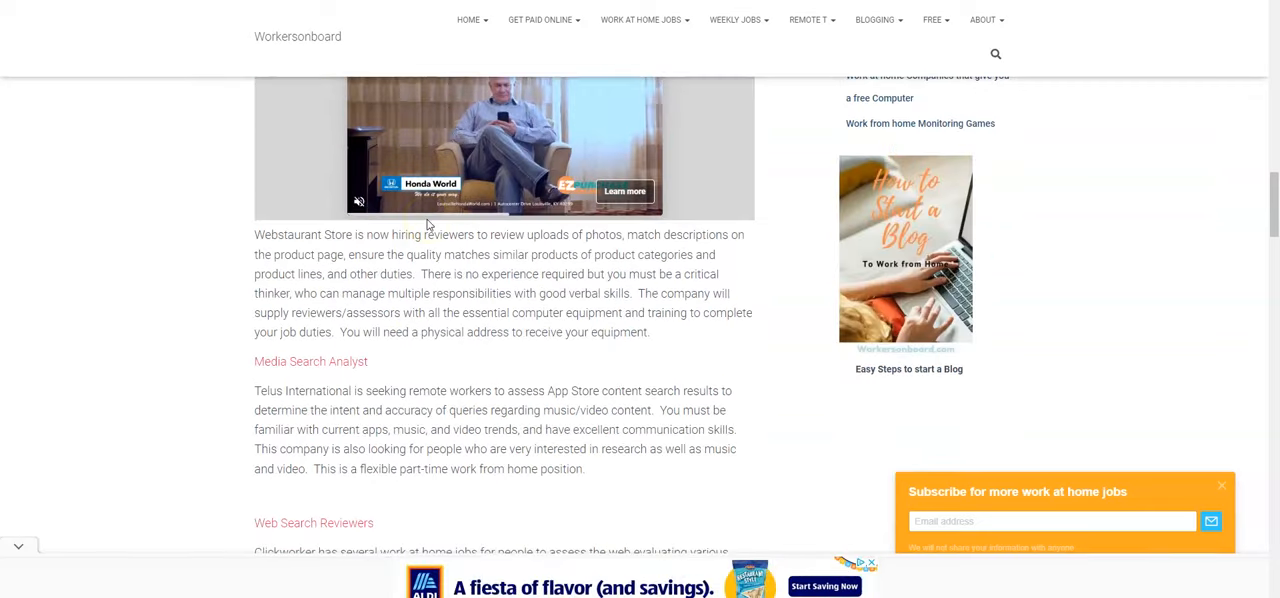
Scroll through the assessor article's Altus listings to the 4/19/2022 job openings.
scroll("down", 3)
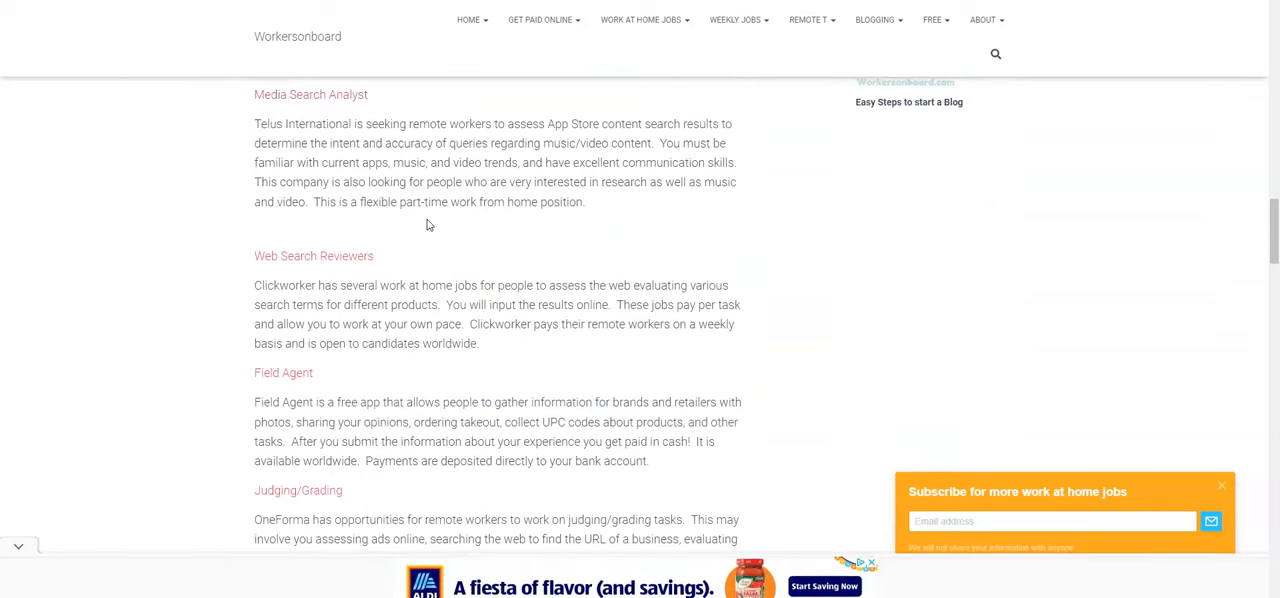
scroll("down", 3)
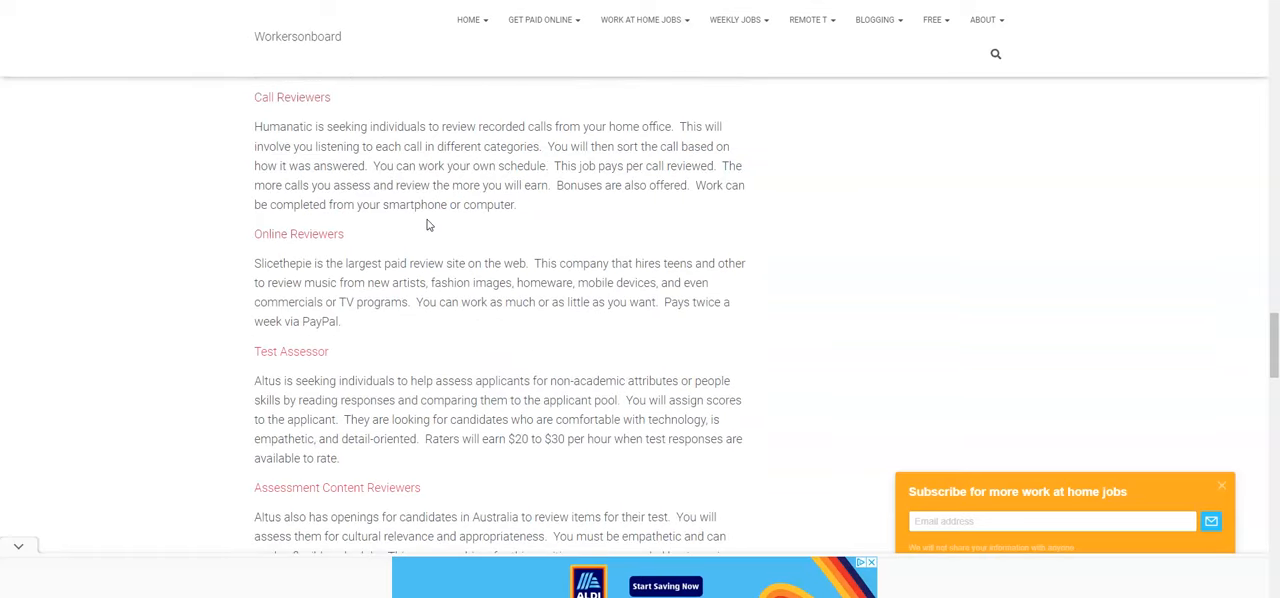
scroll("down", 3)
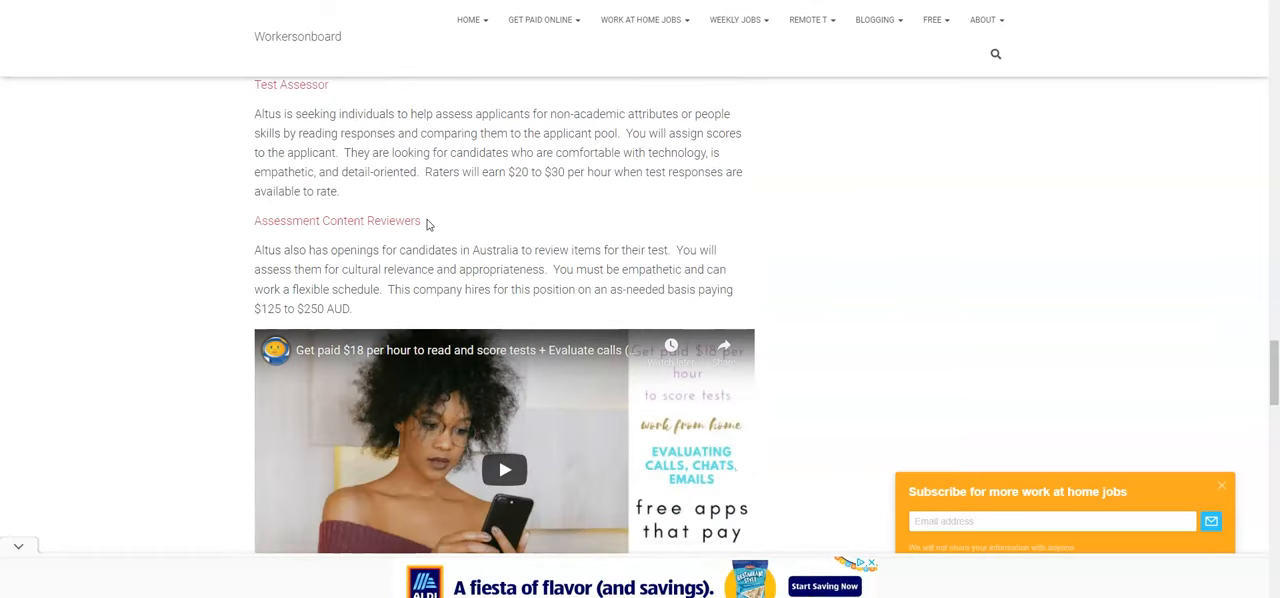
scroll("down", 3)
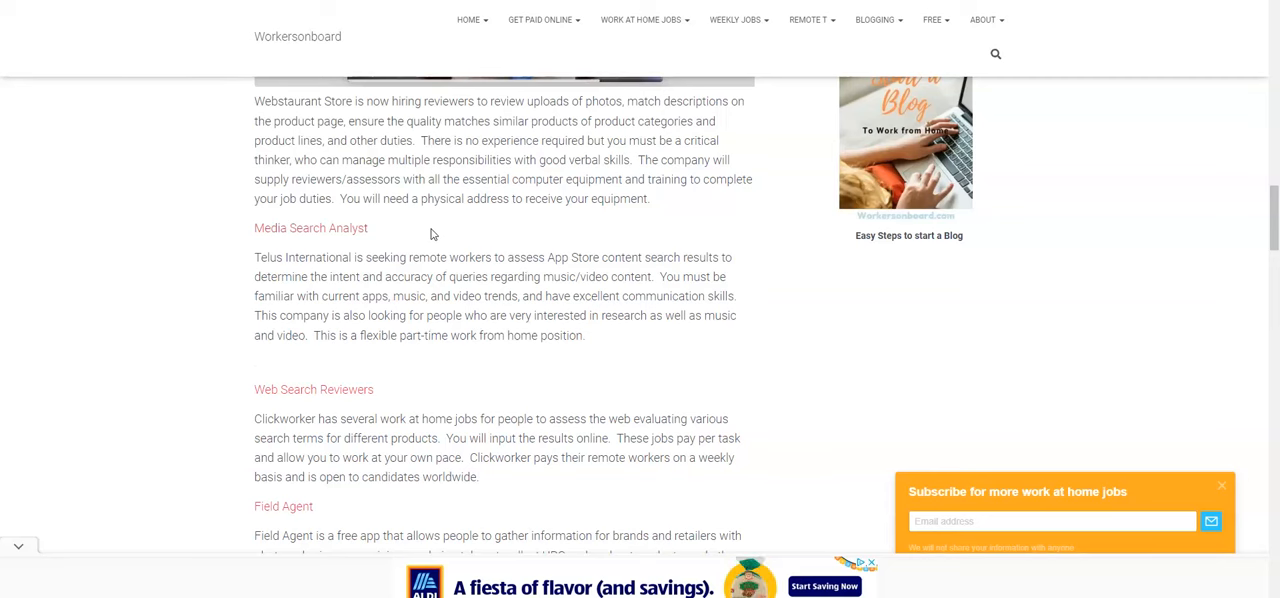
scroll("down", 3)
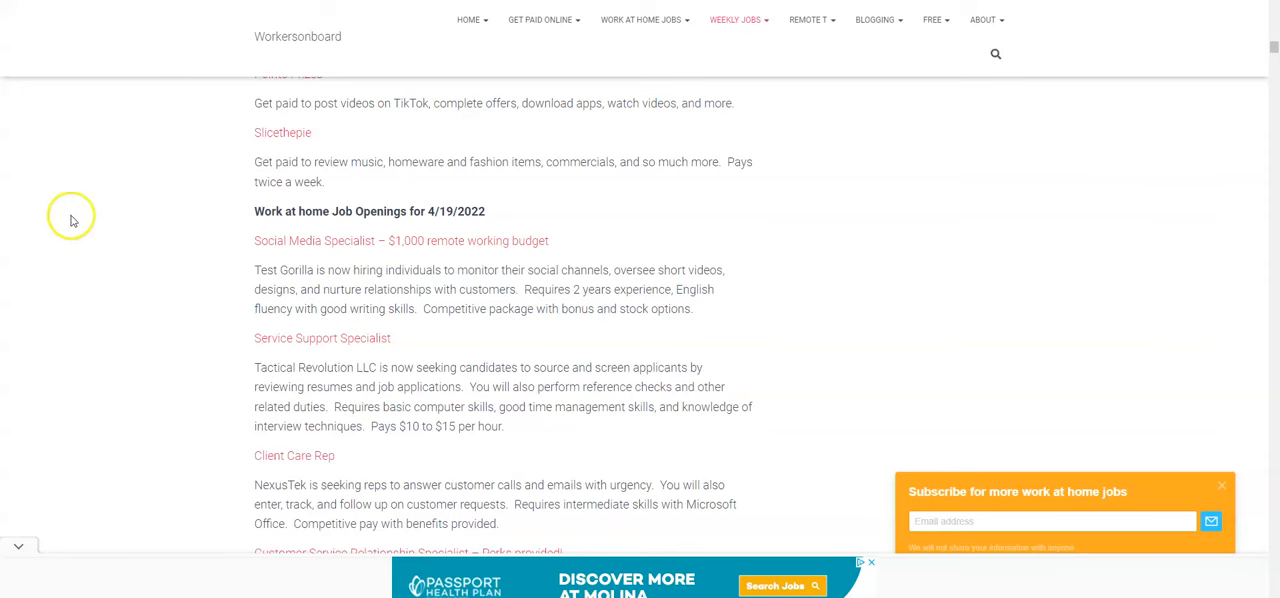
scroll("down", 3)
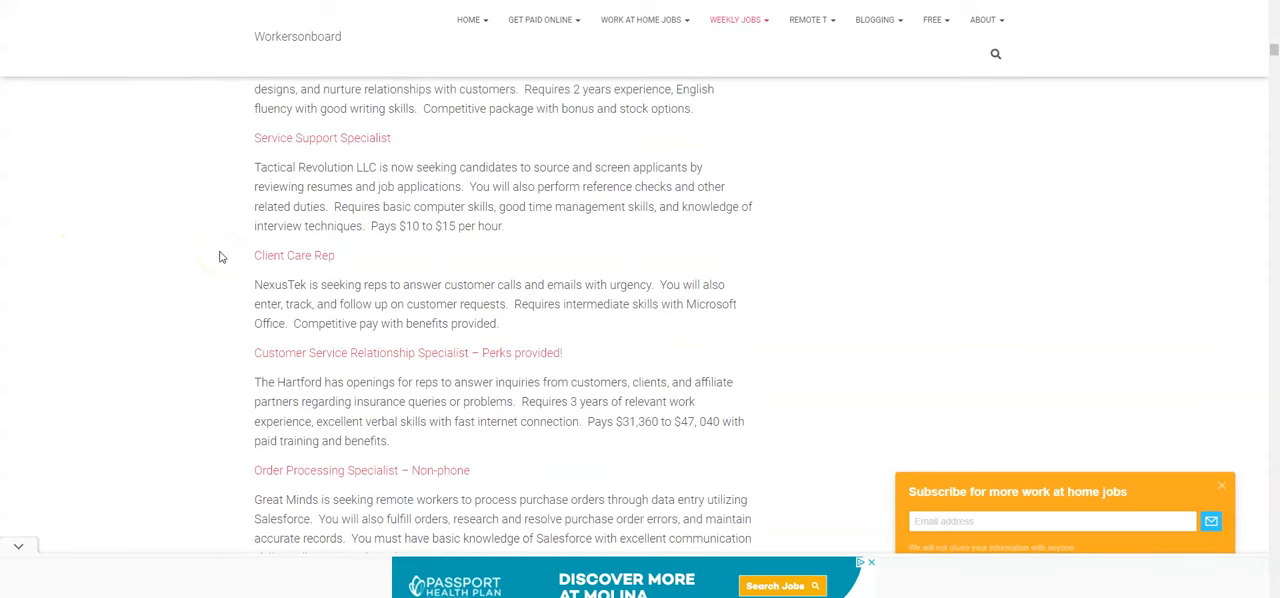